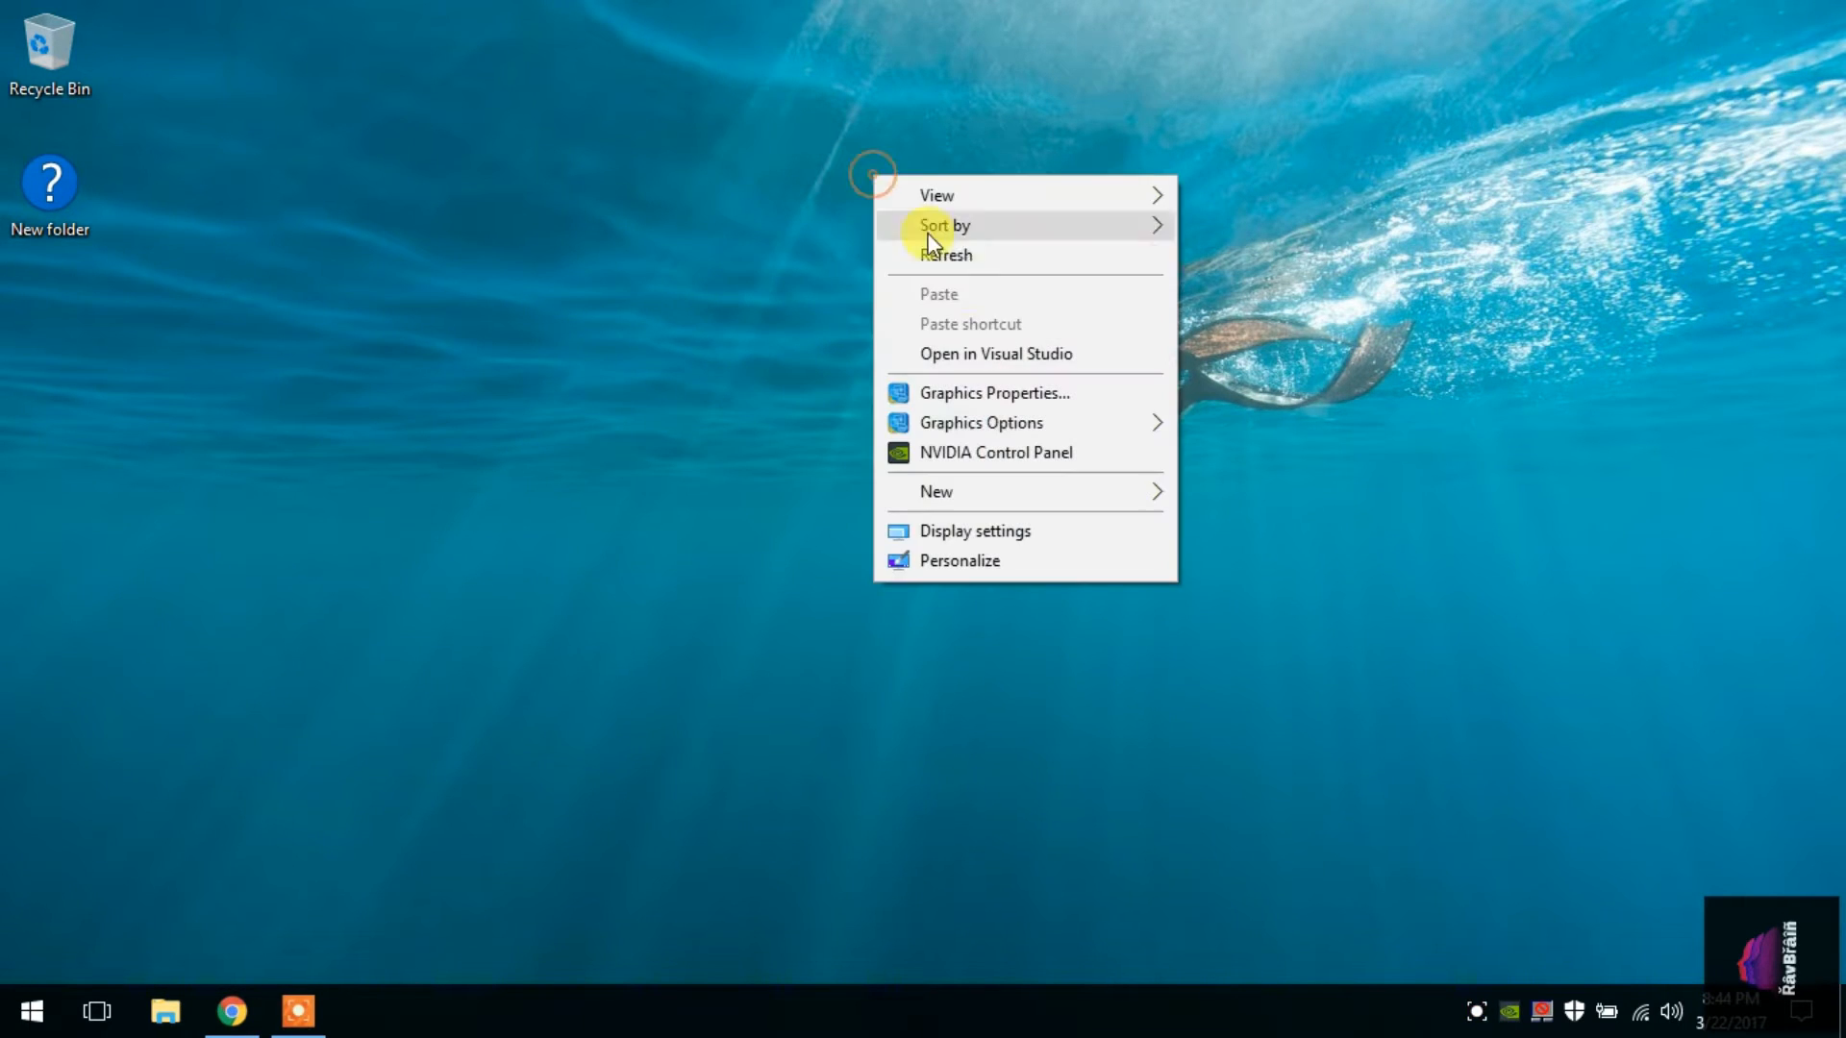
Launch Chrome from the taskbar and maximise its window
left_click(750, 227)
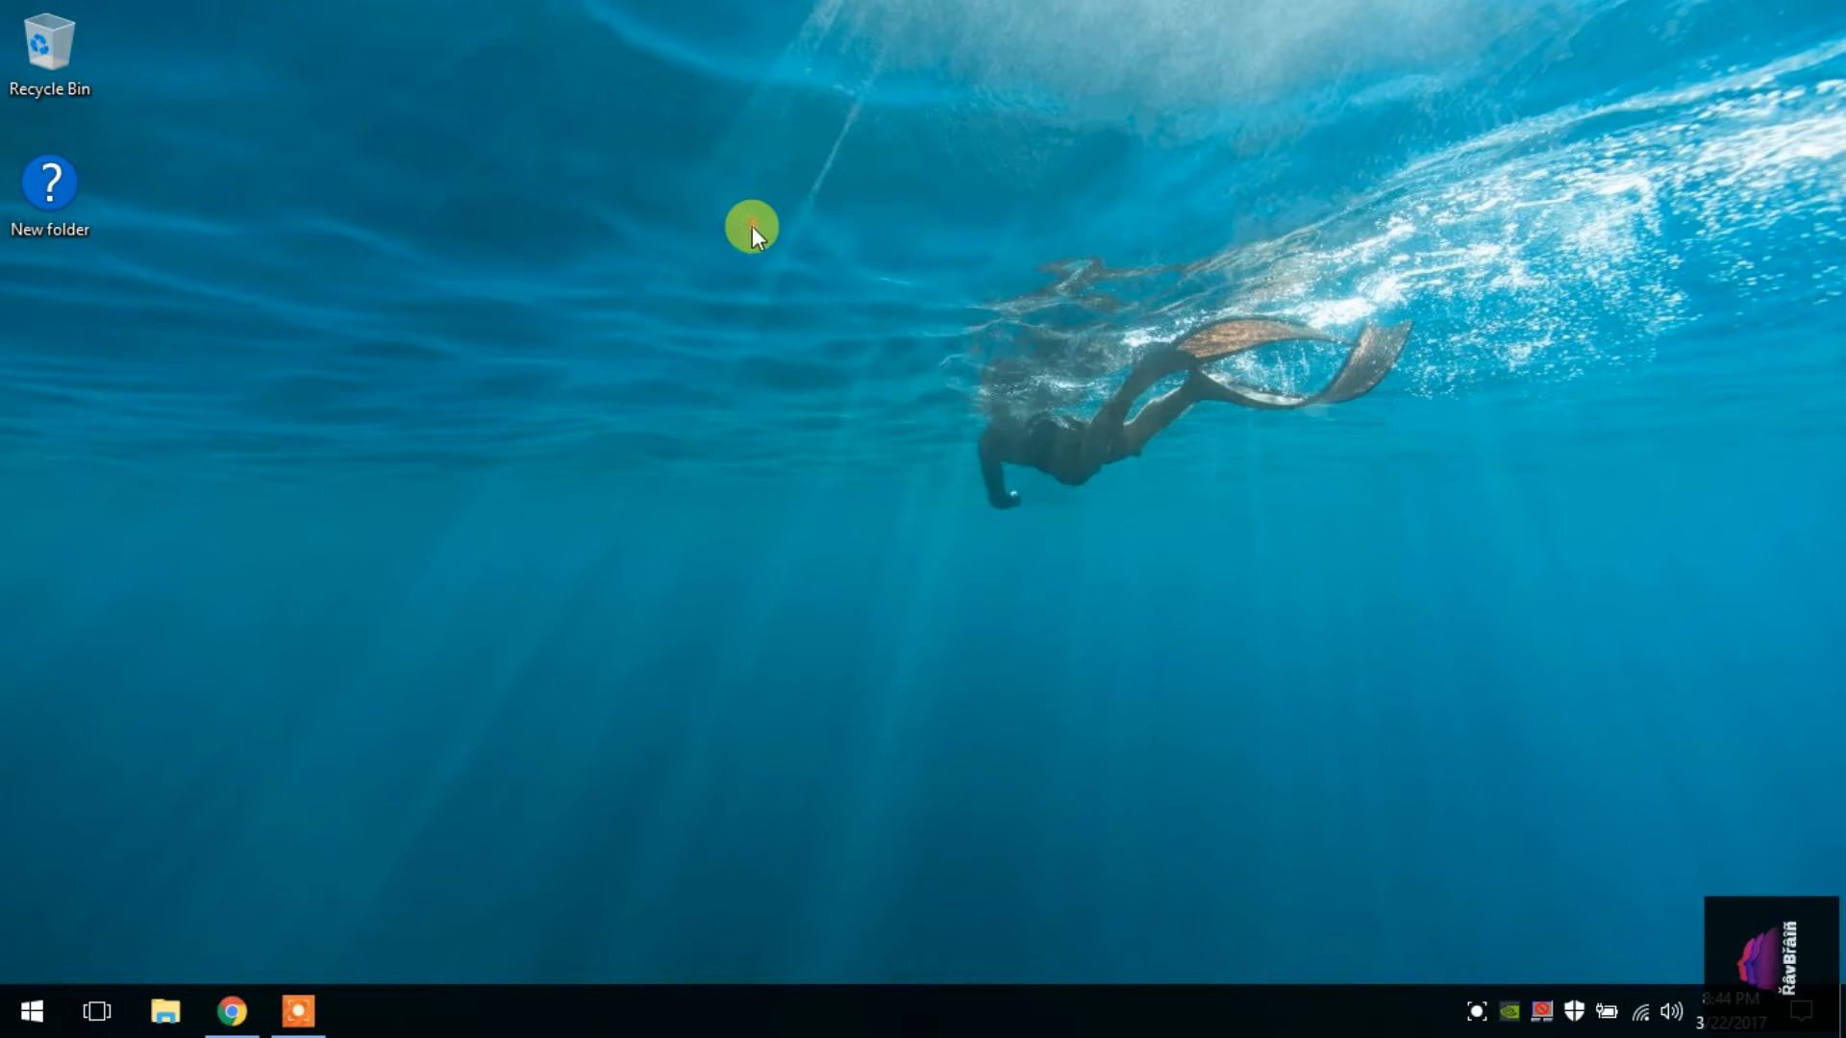
mouse_move(858, 314)
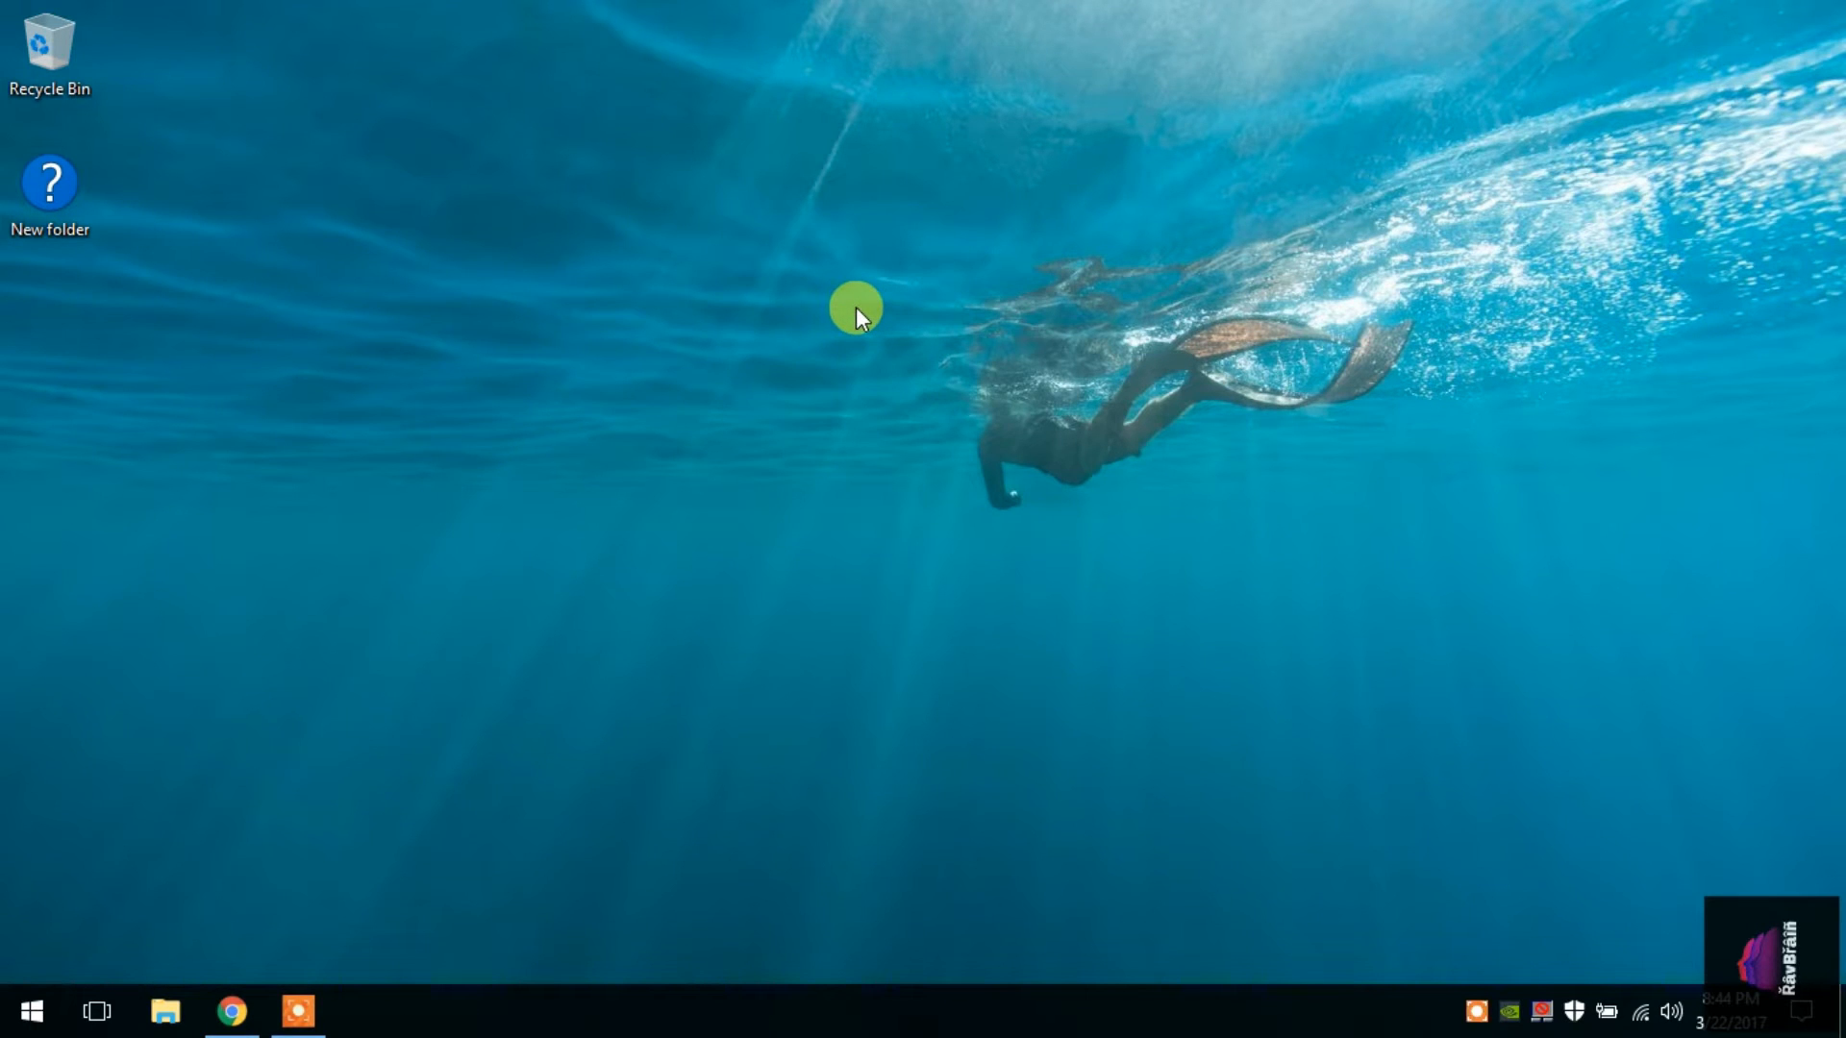
mouse_move(527, 717)
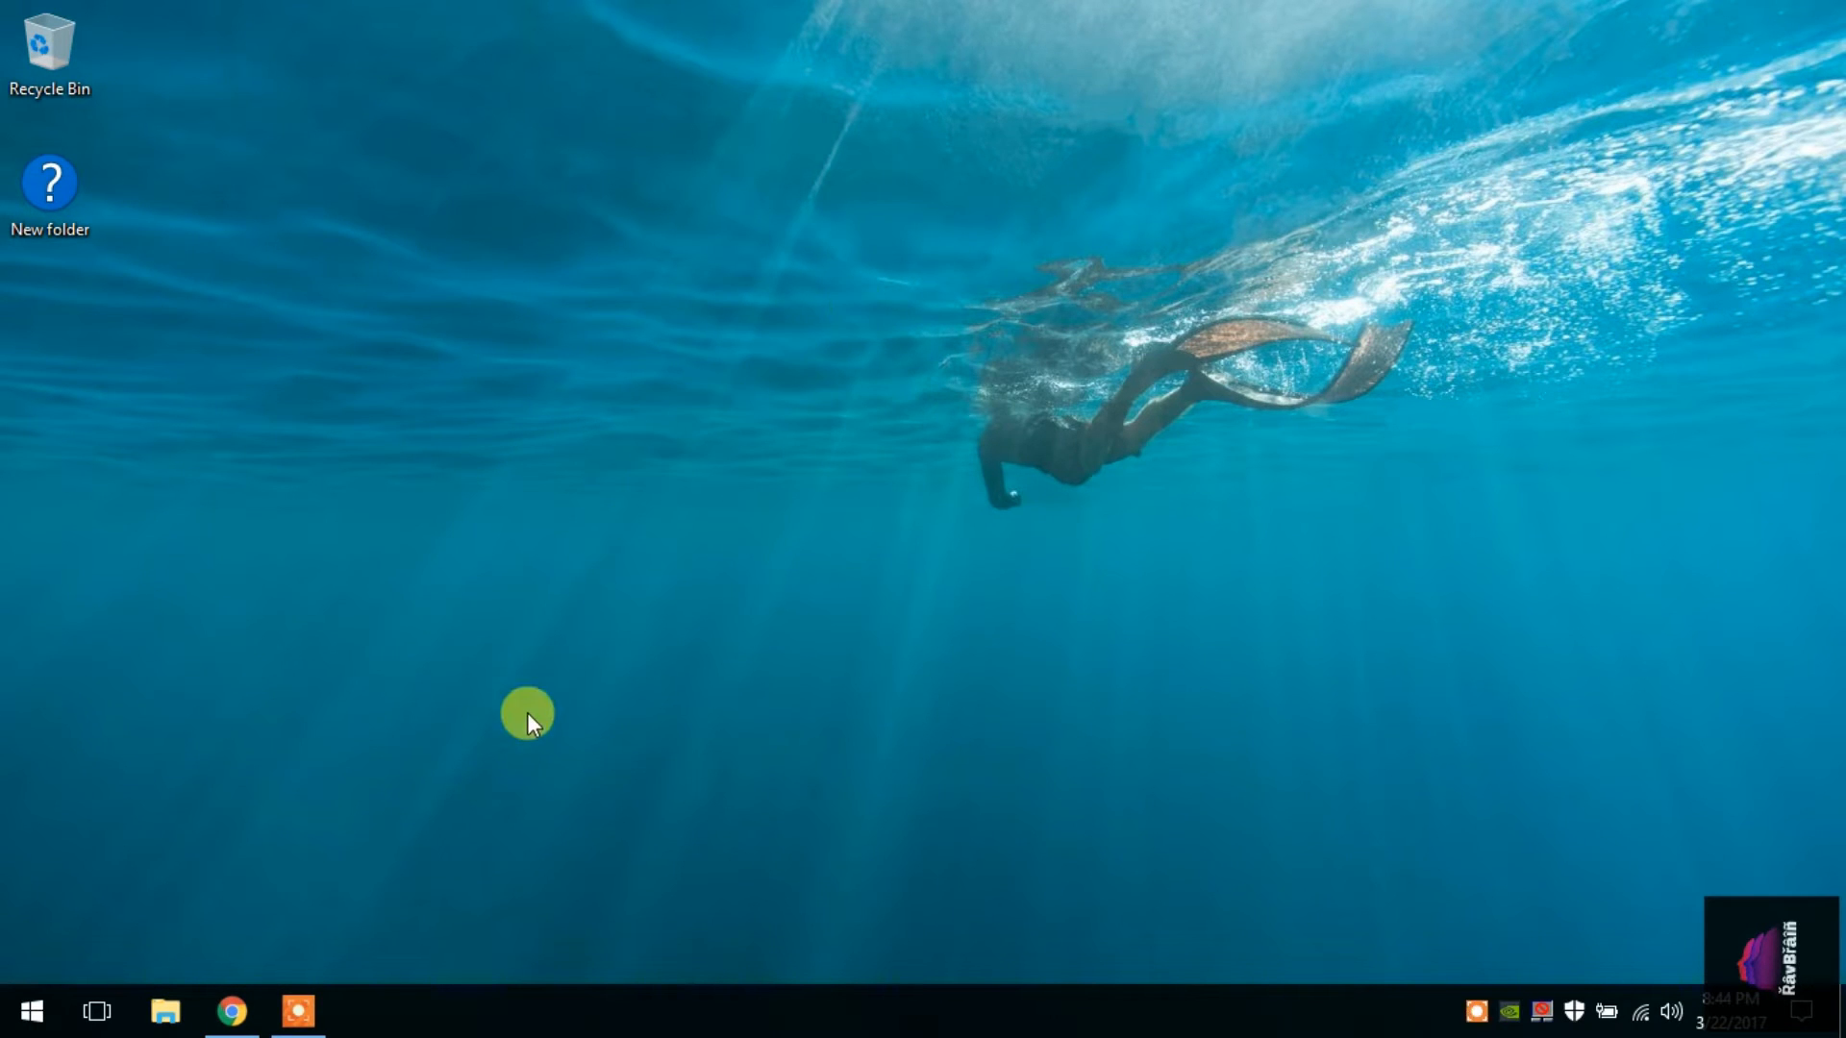
left_click(232, 1010)
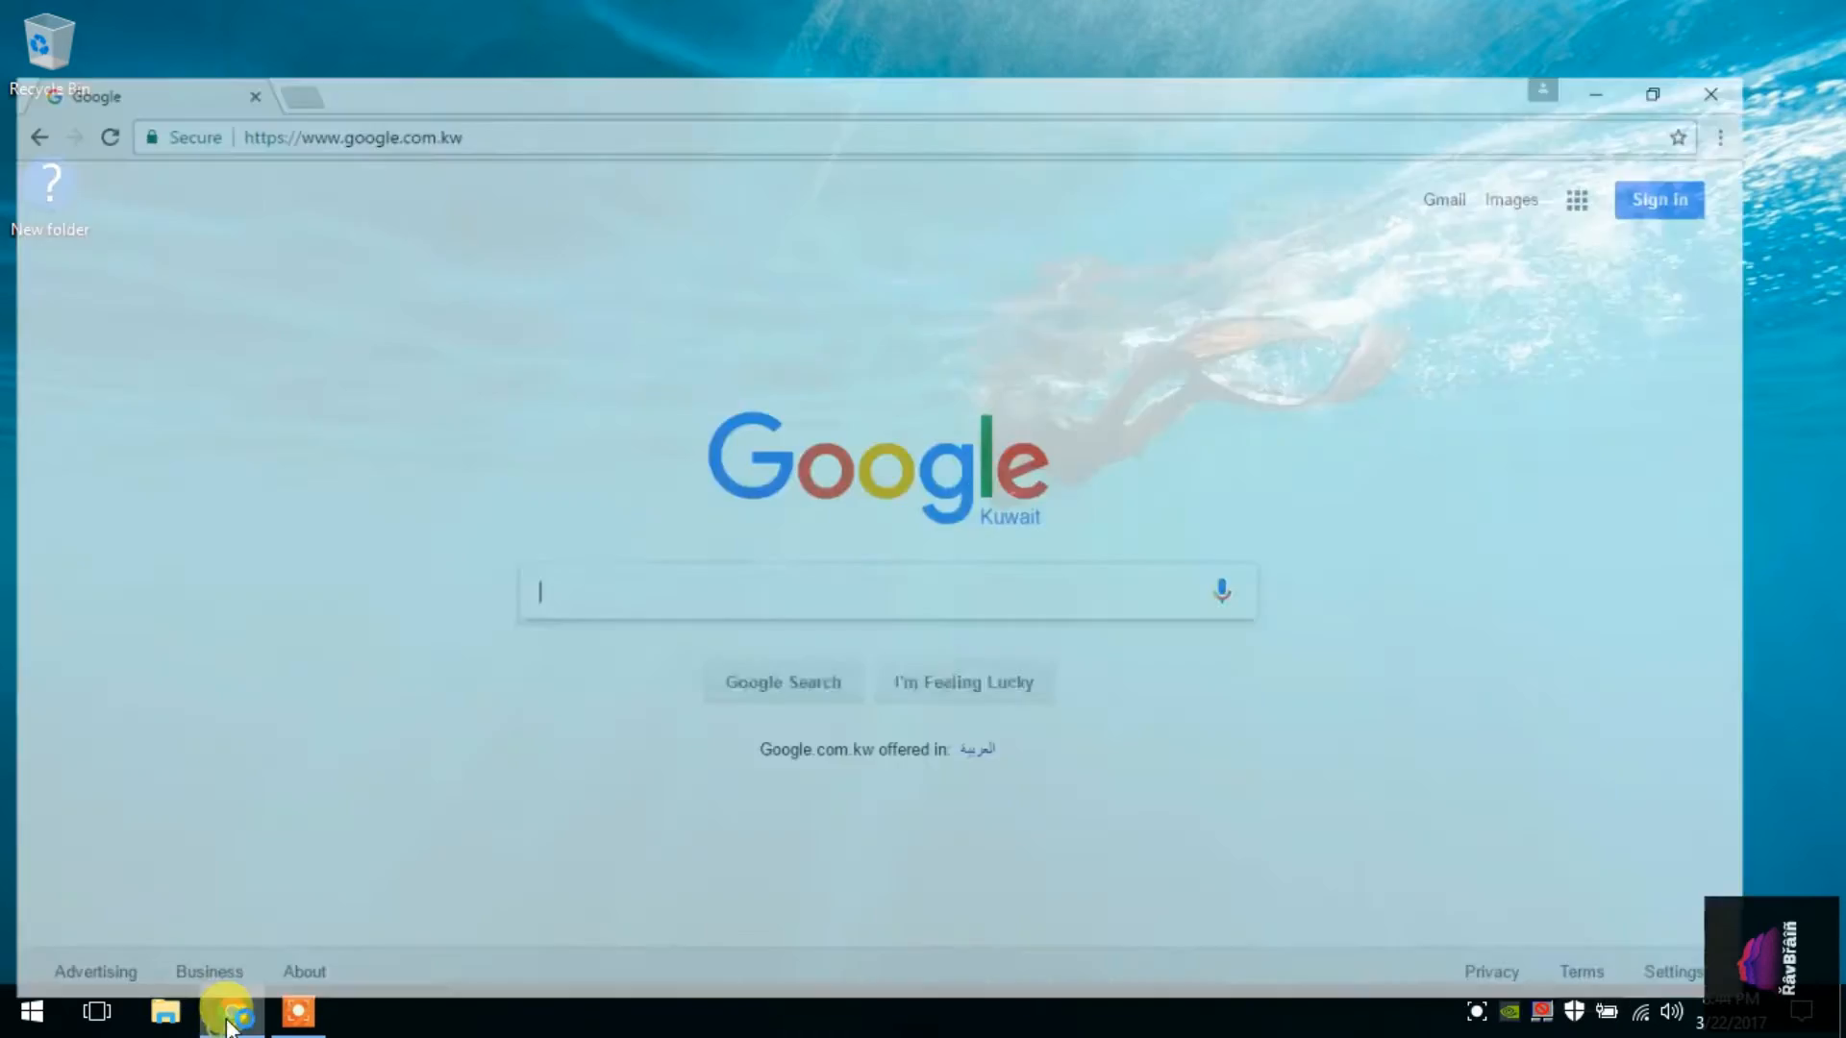
left_click(1657, 93)
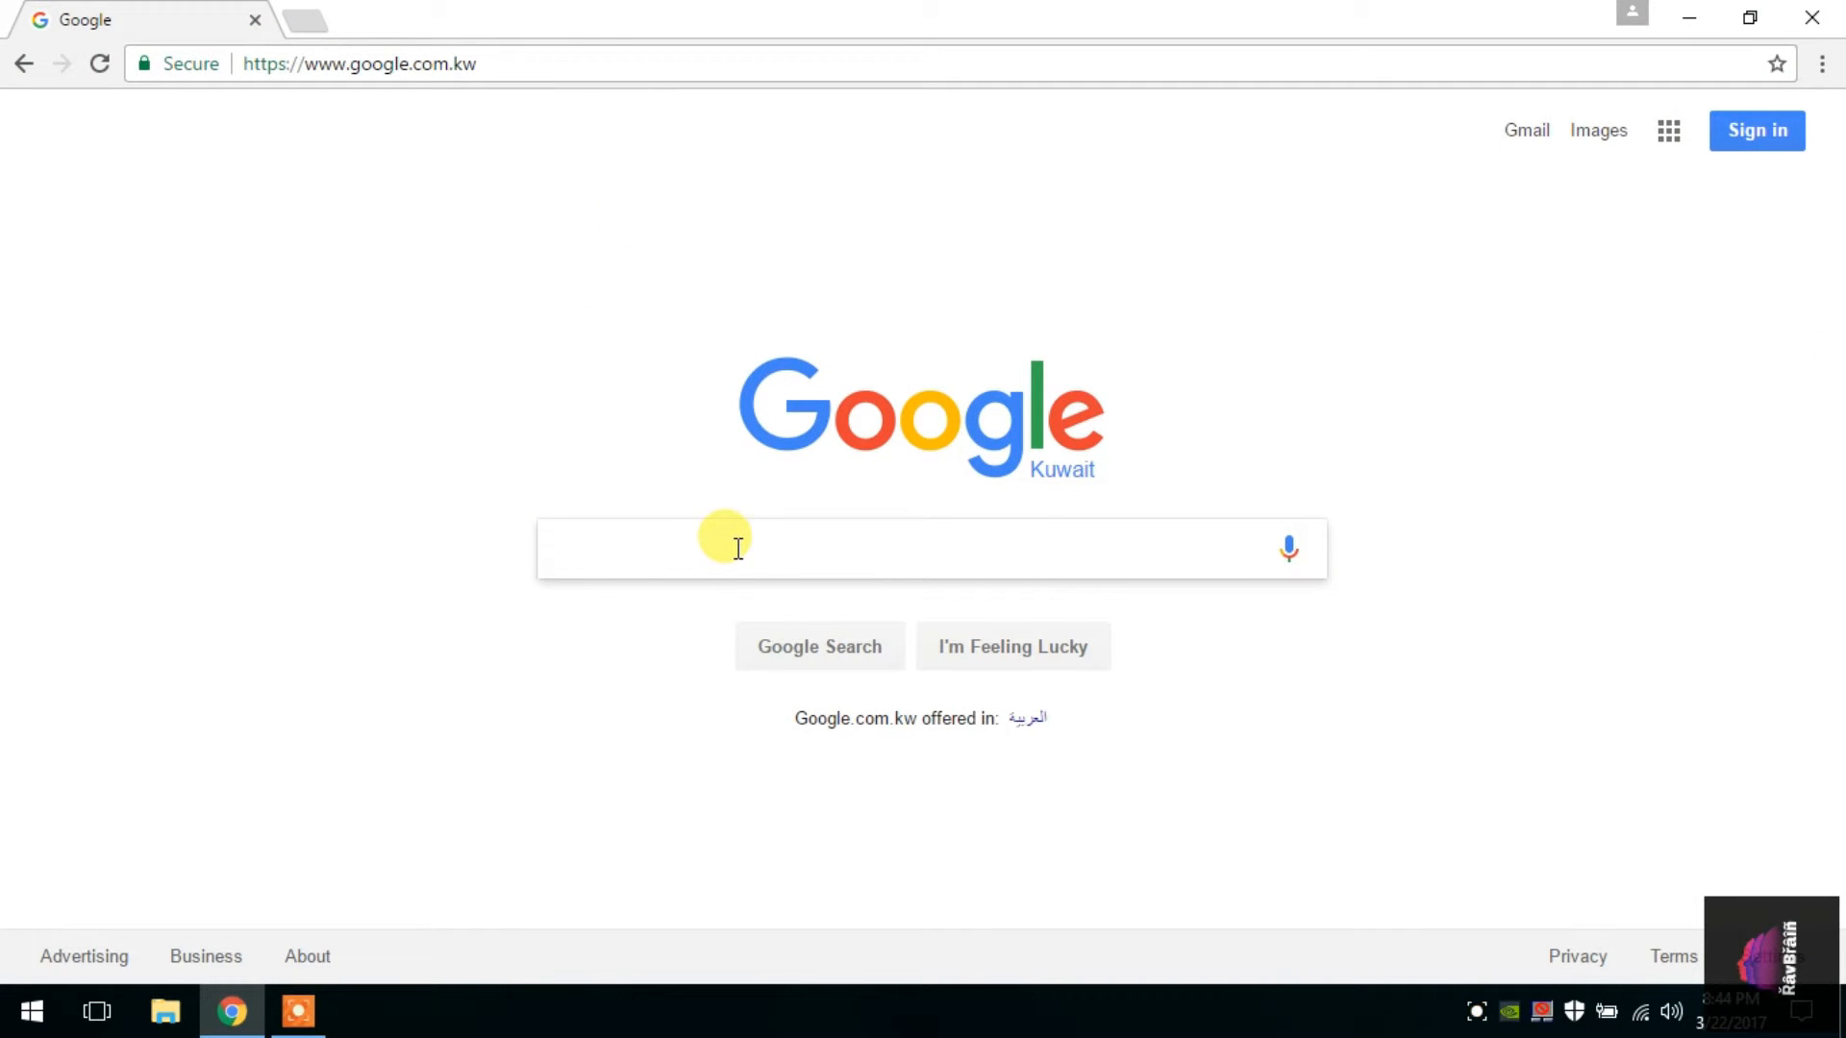
Search Google for 'xmovies8' and open the xmovies8.ru result
left_click(733, 547)
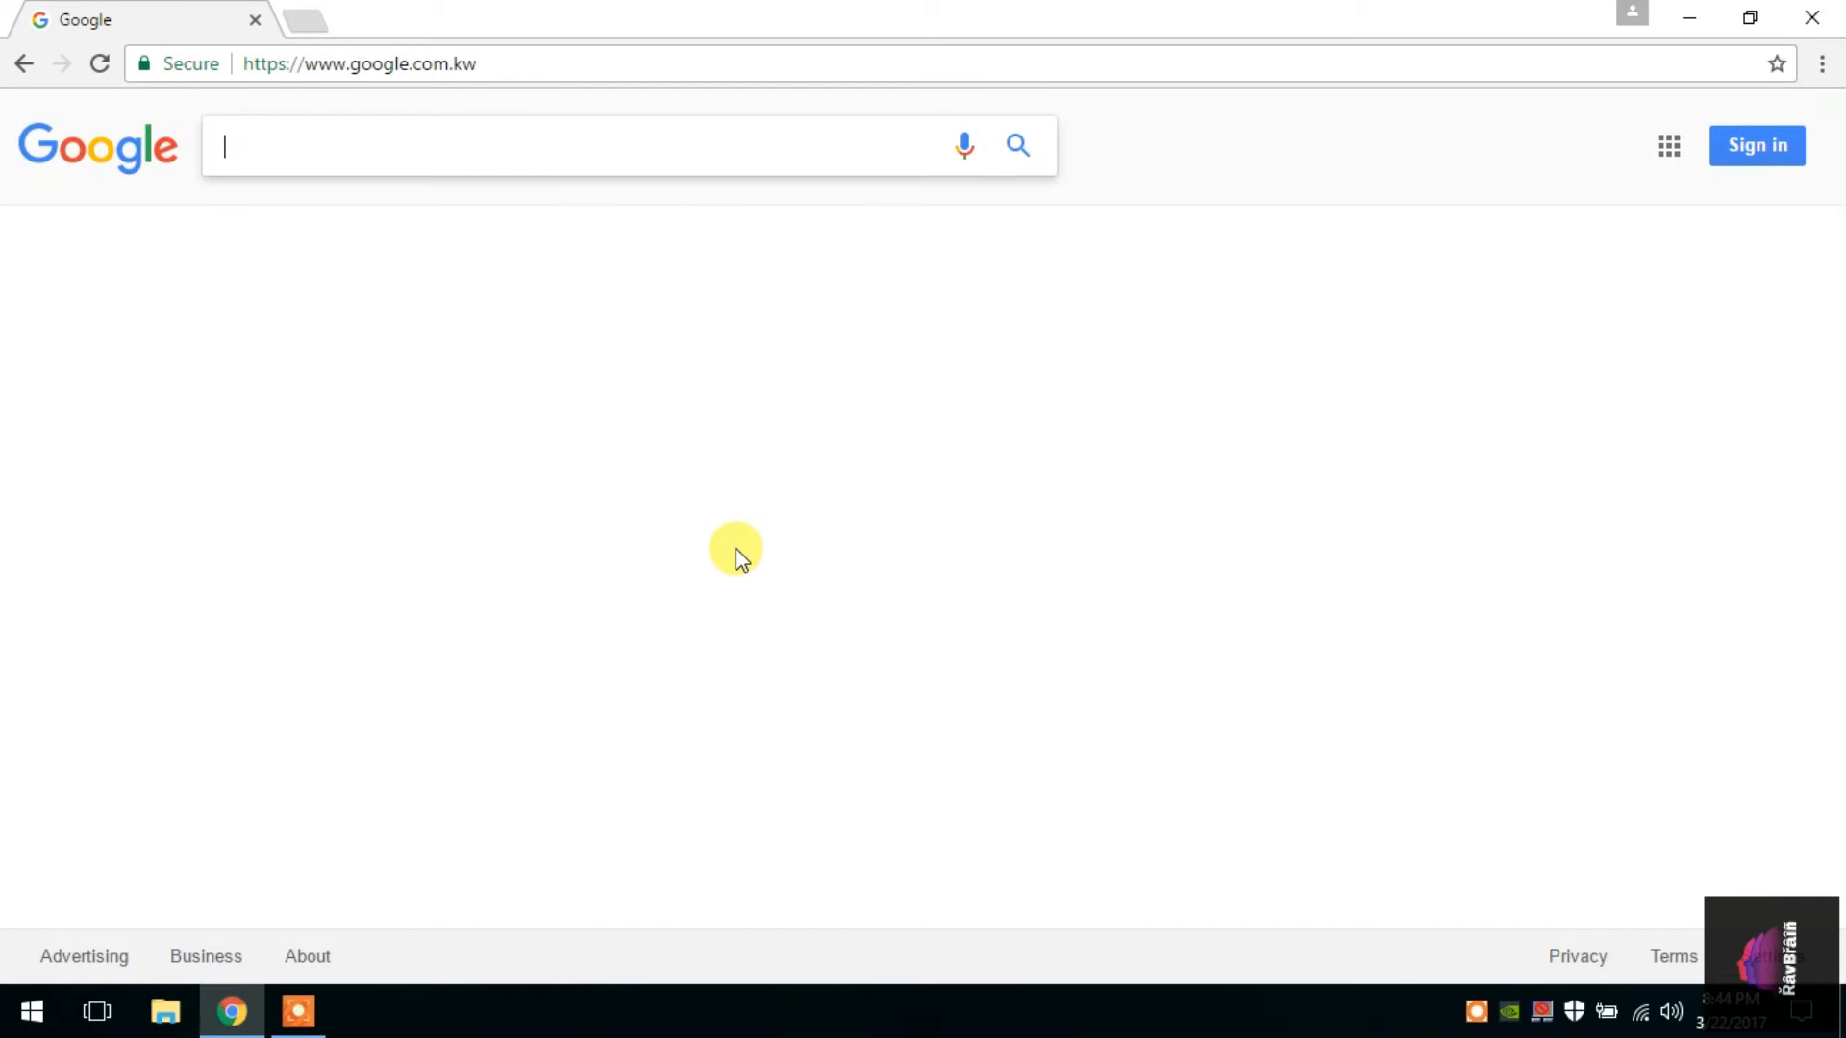
type("xmovies")
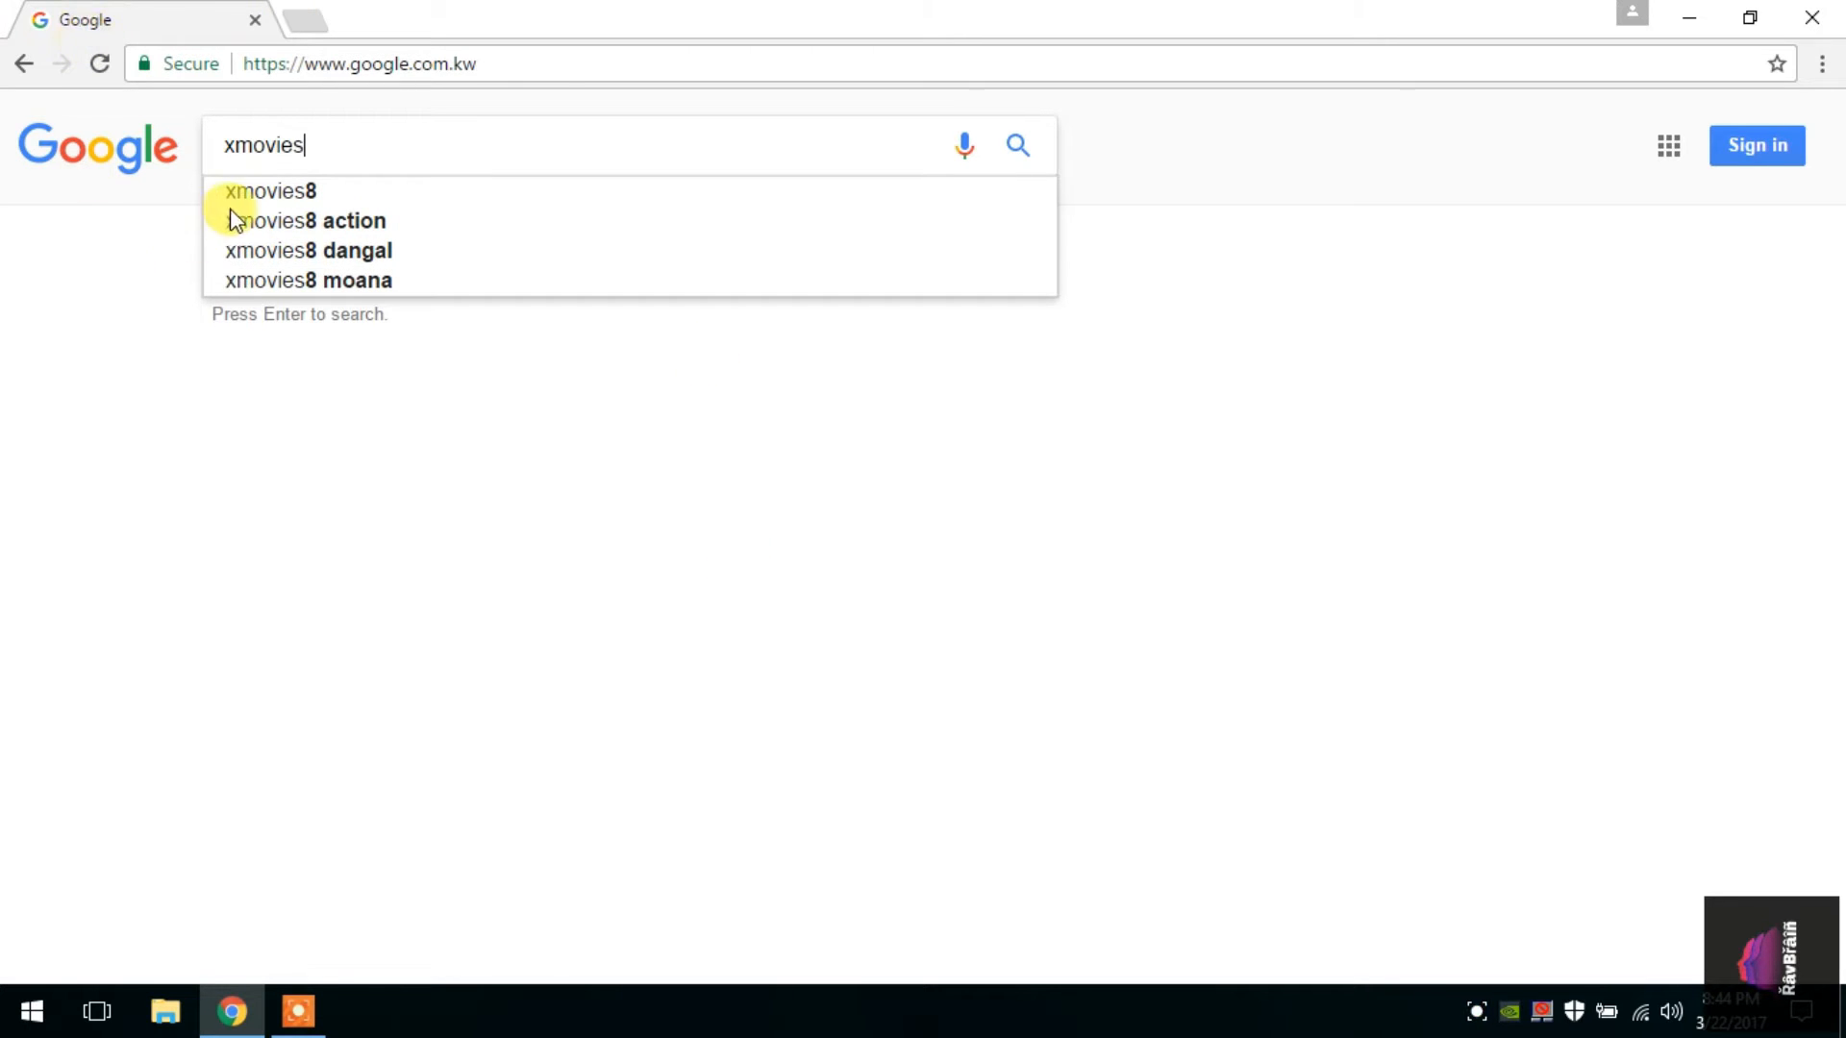
left_click(270, 190)
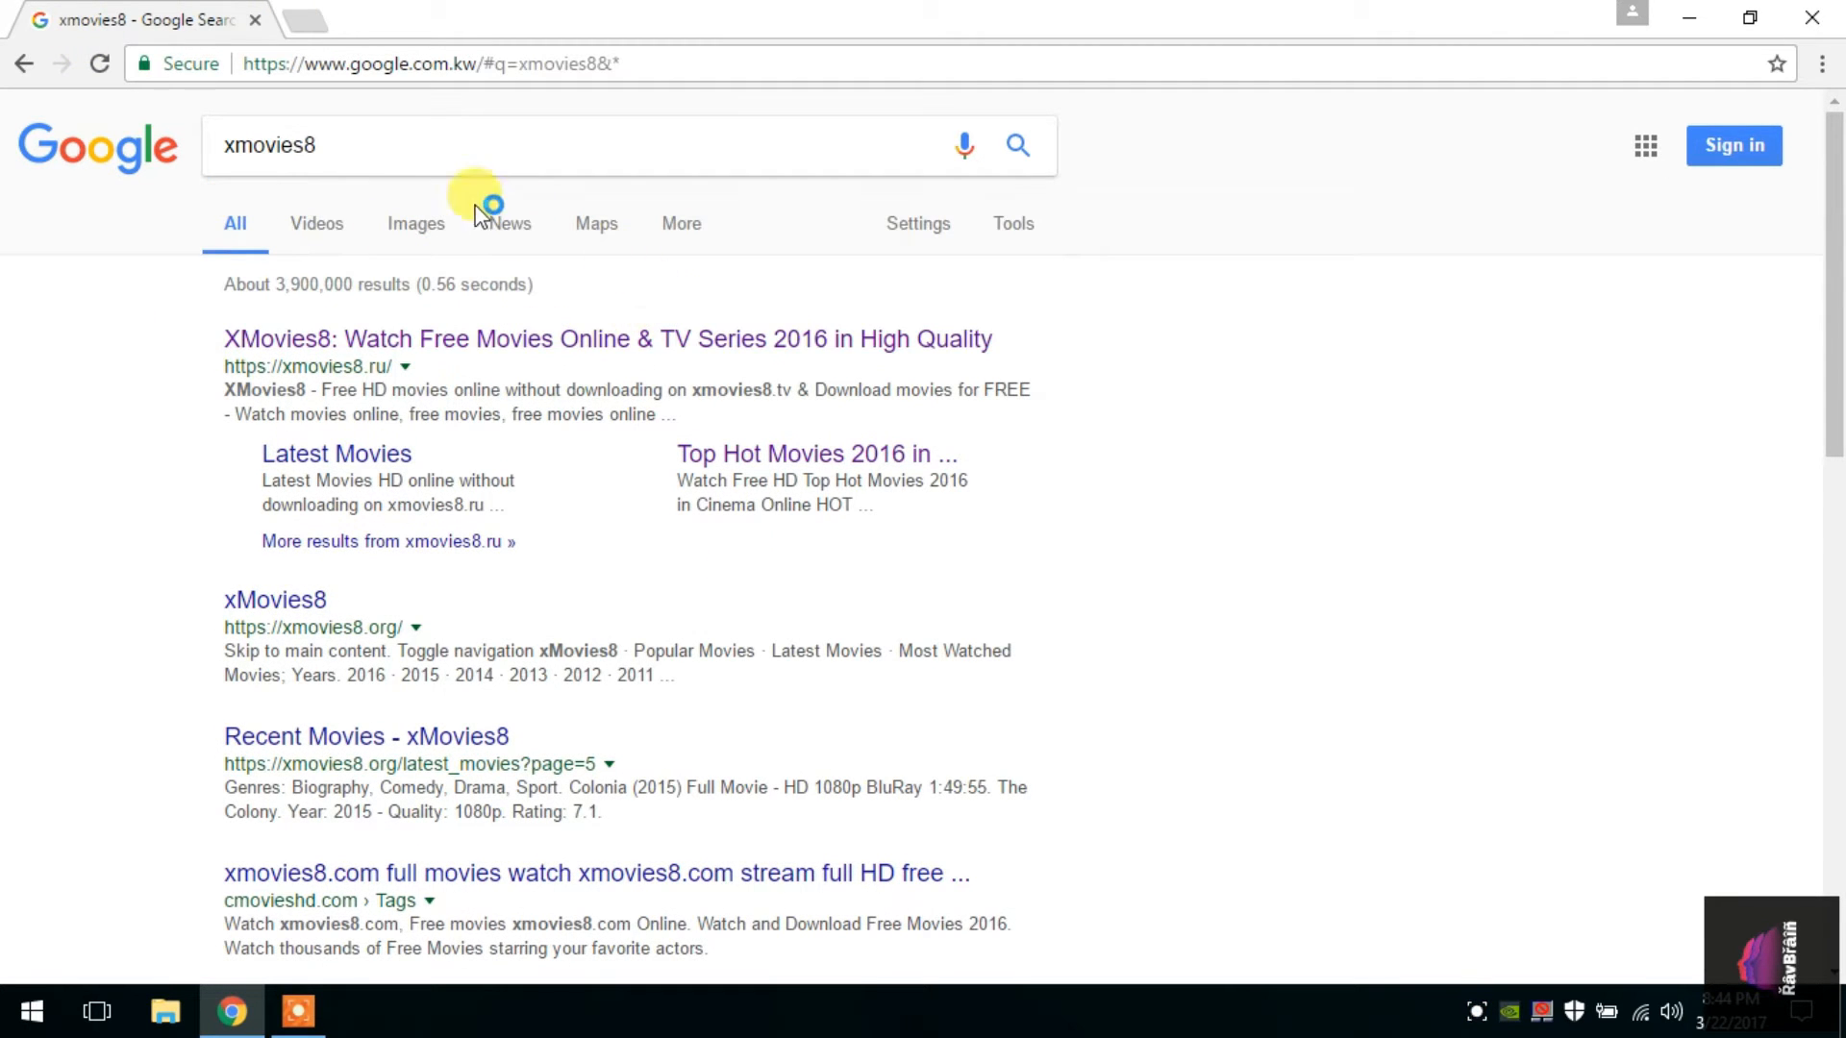
mouse_move(297, 389)
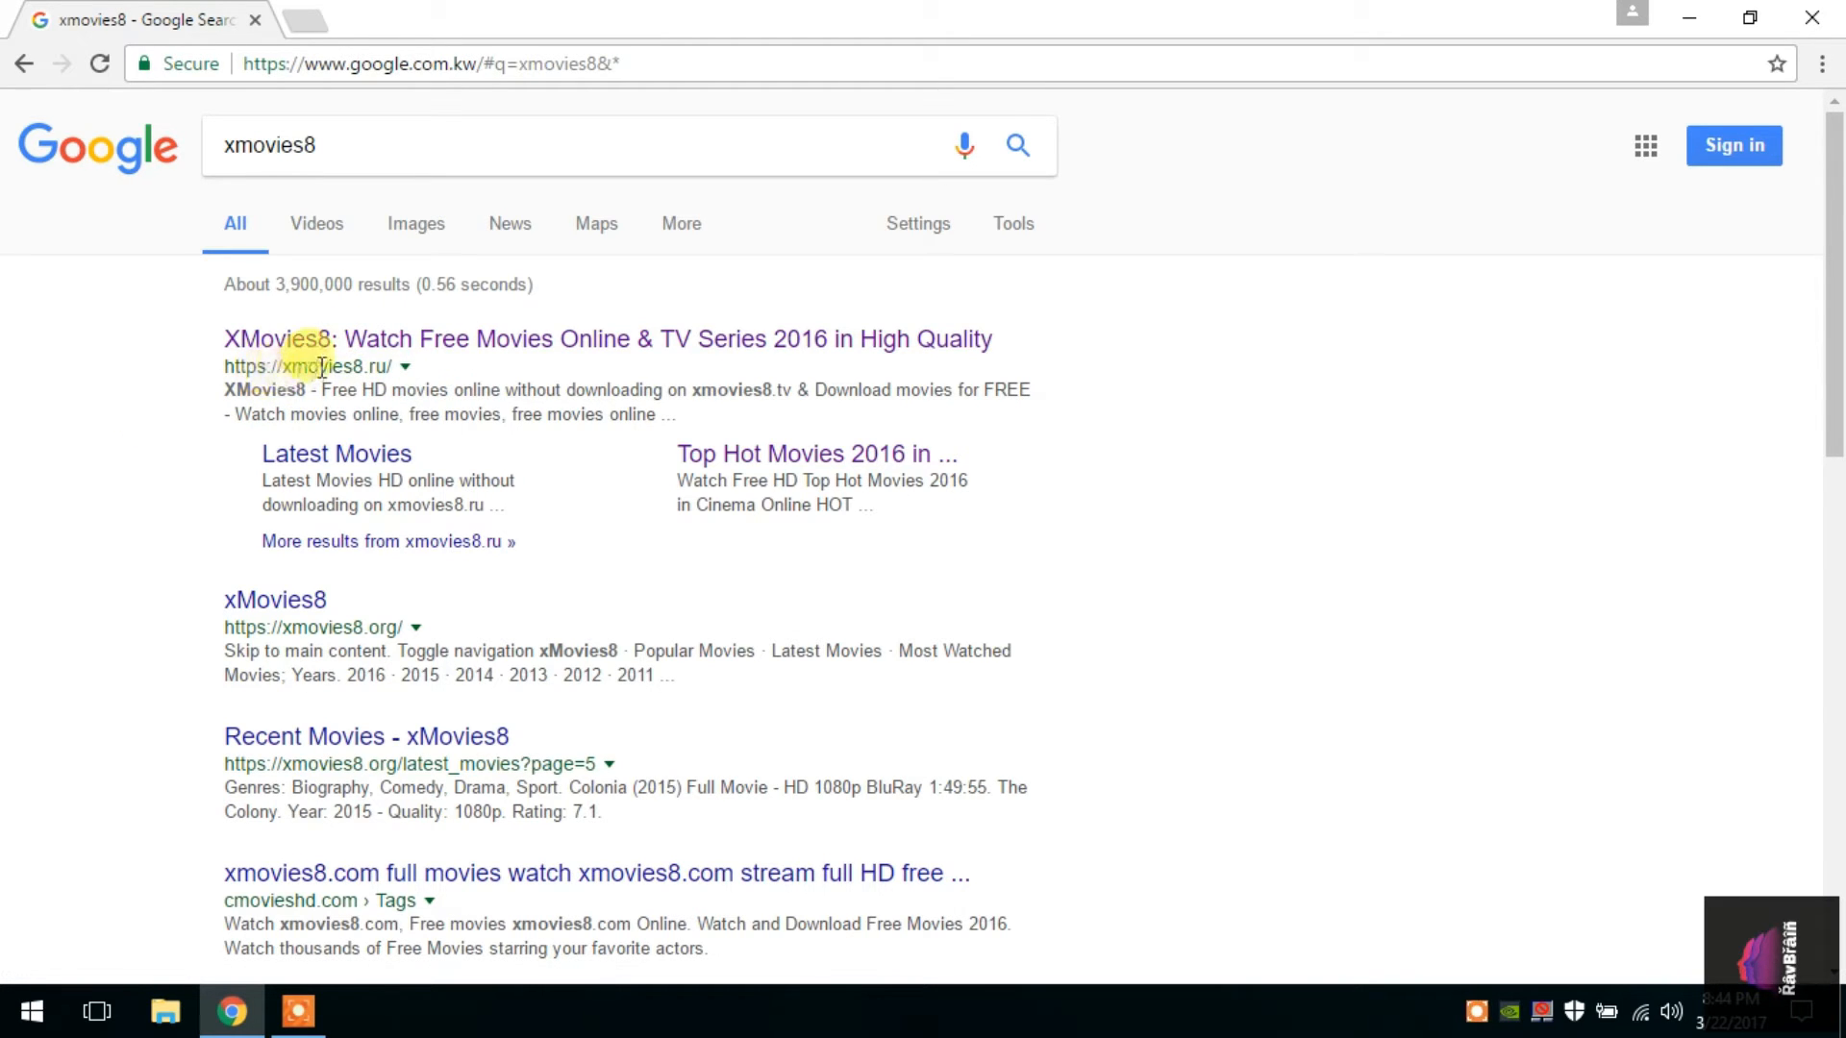
left_click(304, 338)
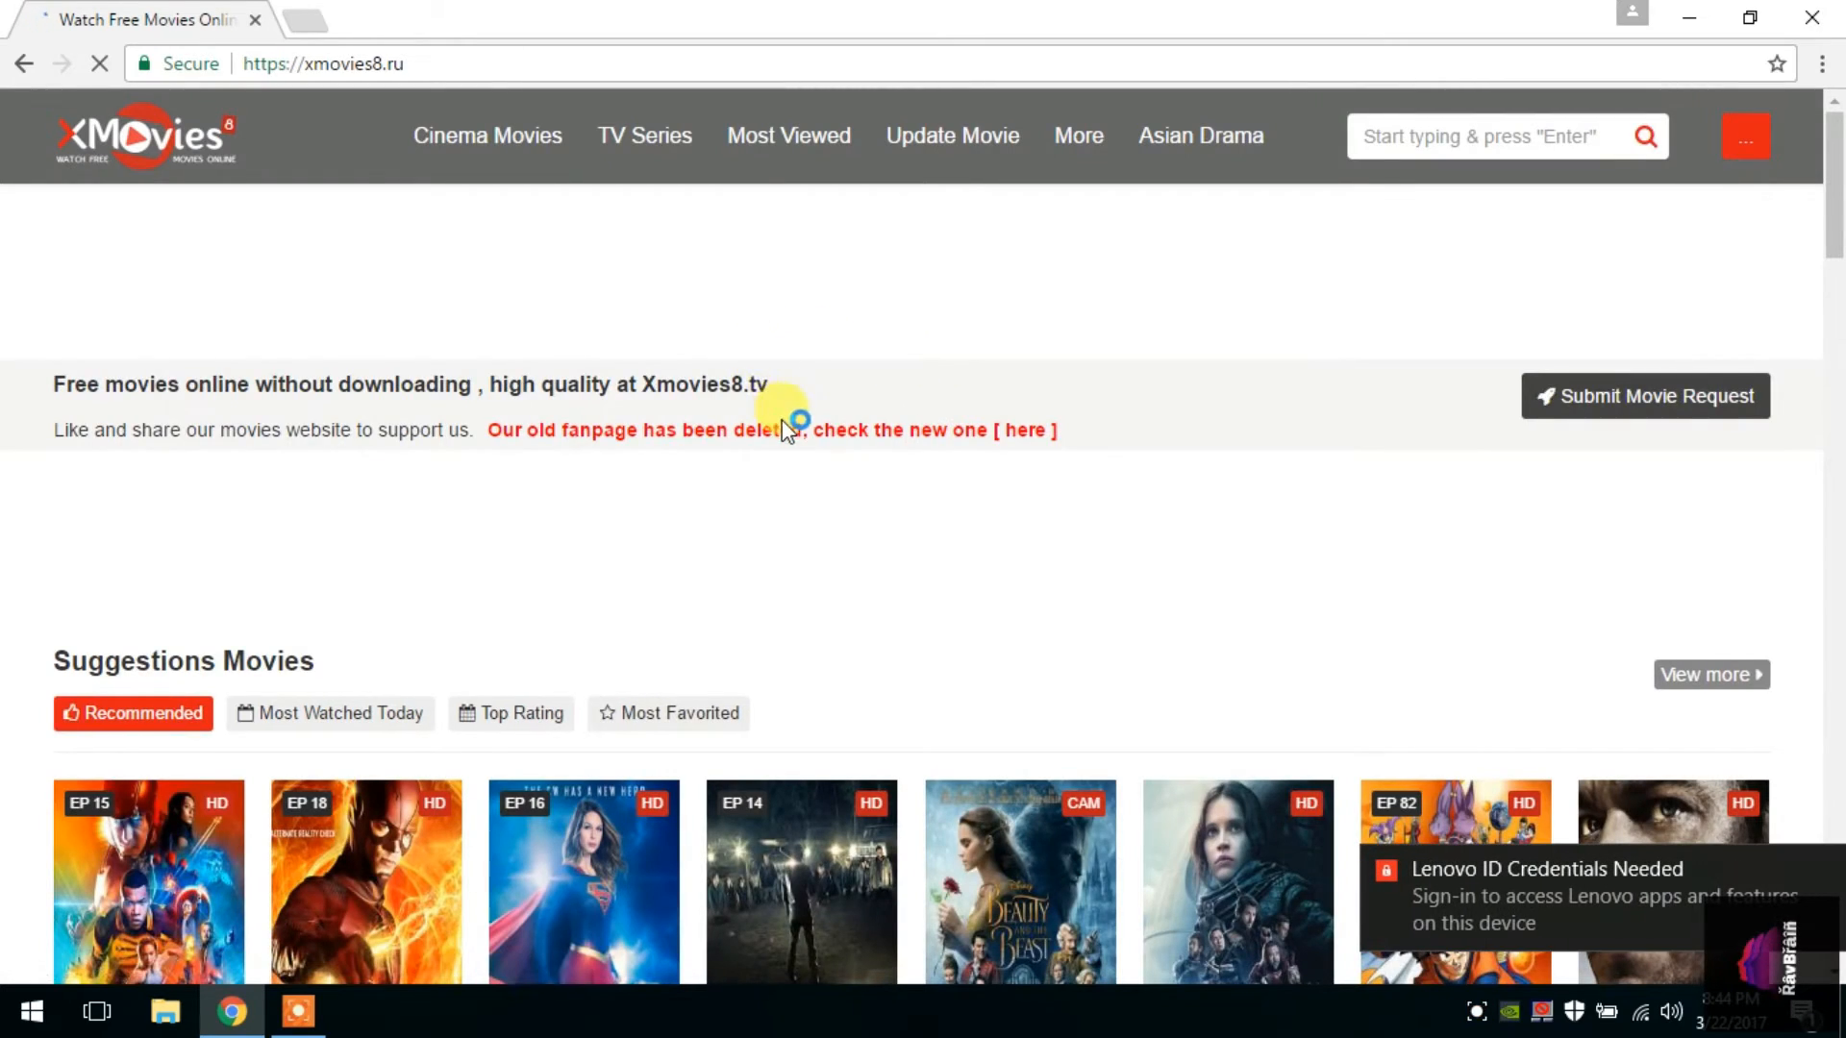
Scroll down the xmovies8.ru home page toward the India country listing
scroll("down", 3)
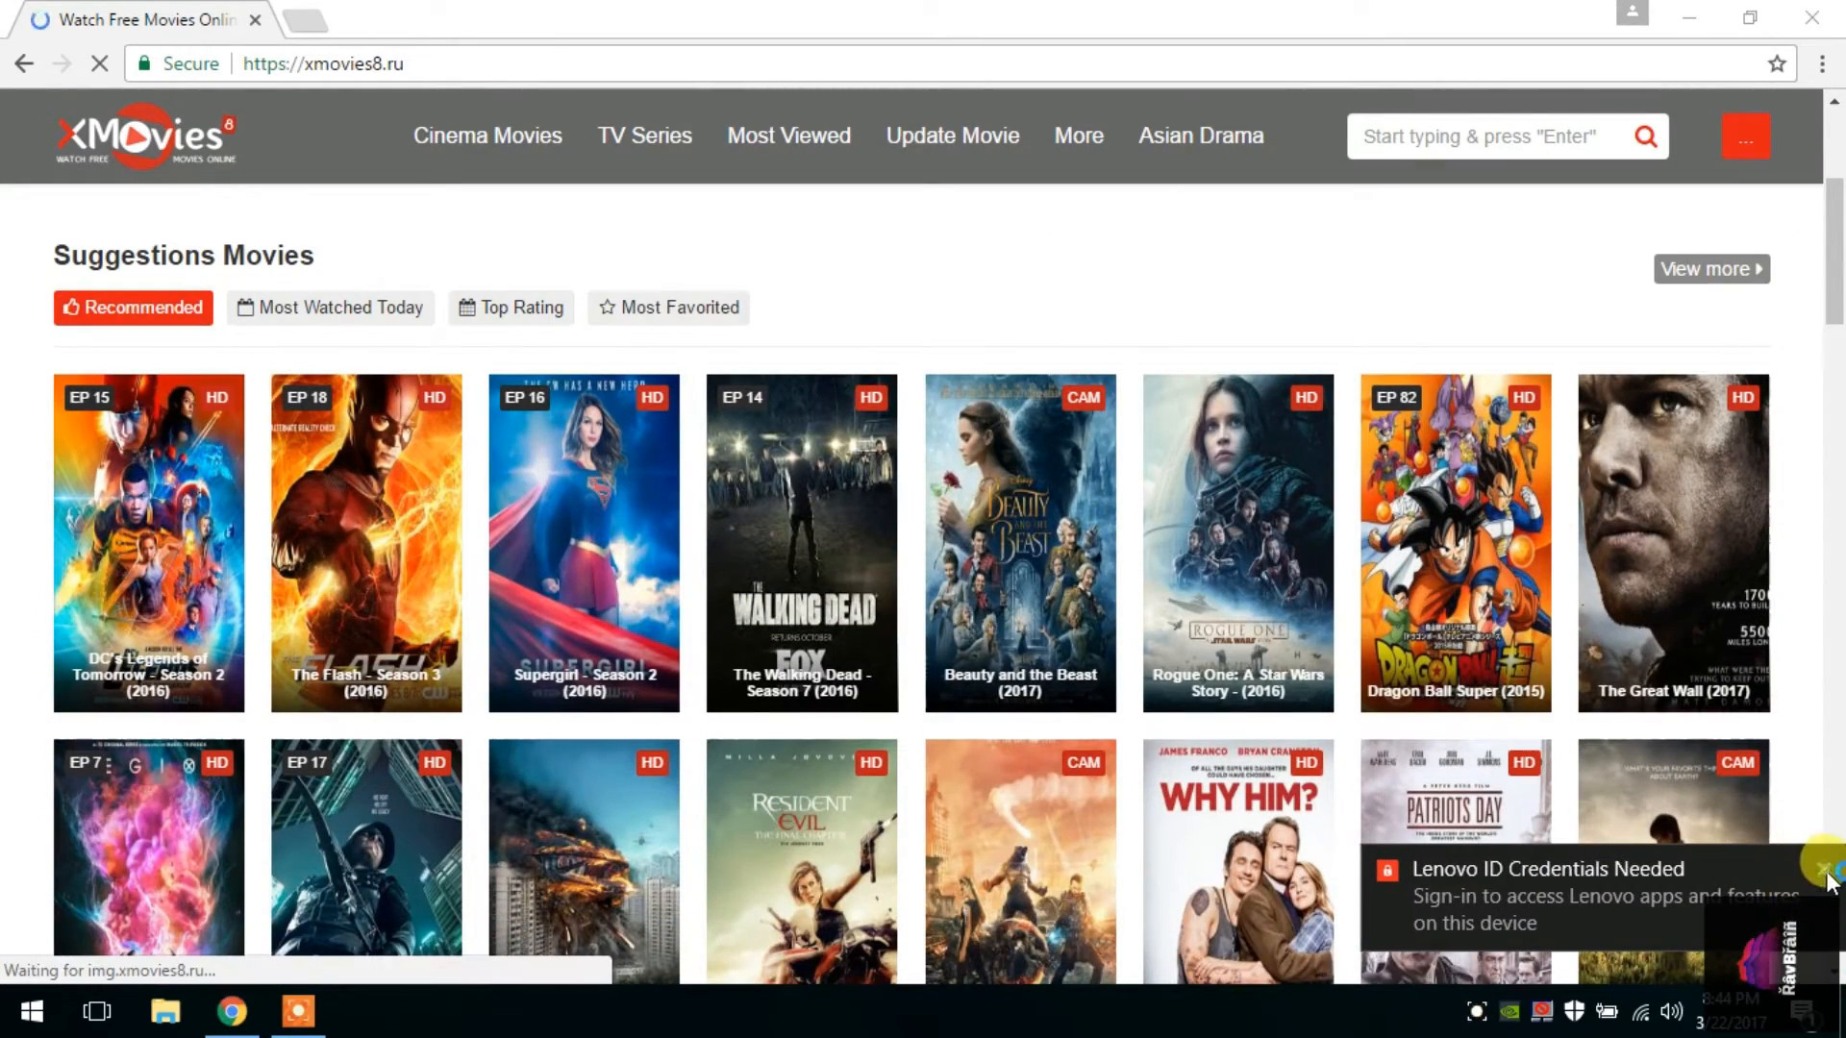
scroll("down", 3)
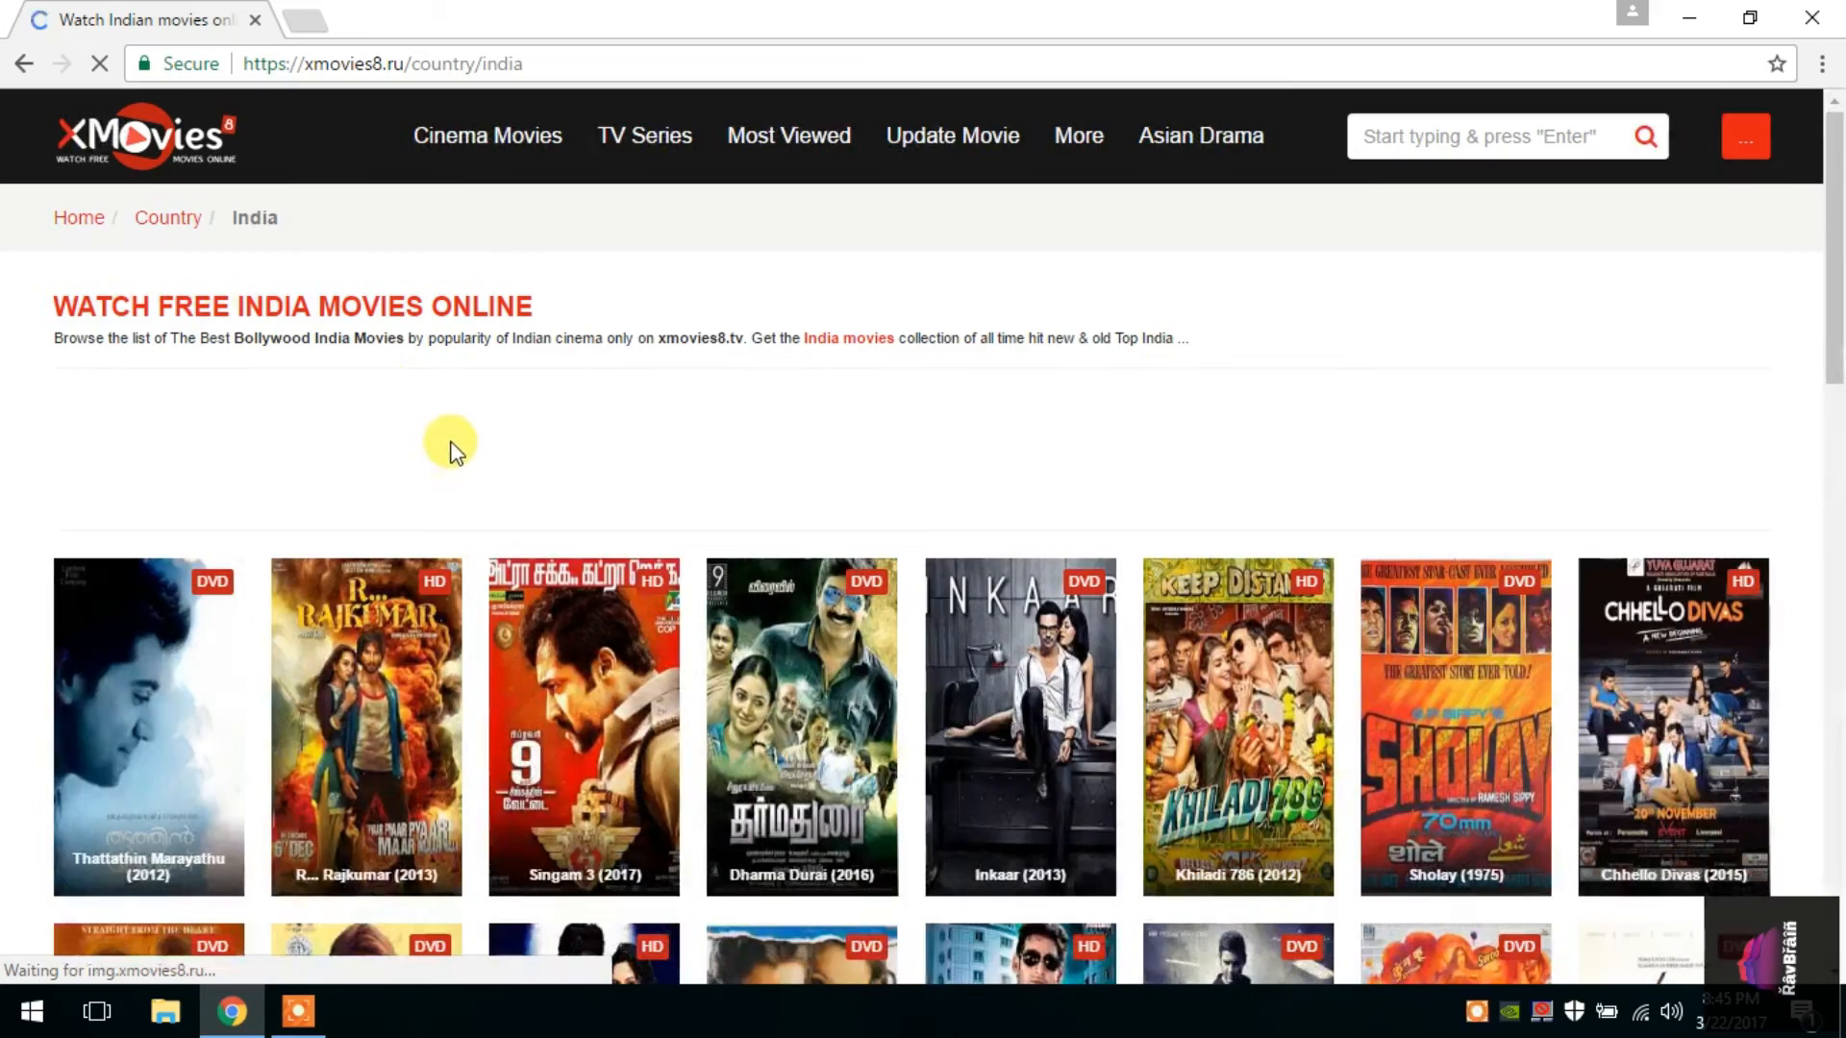
Scroll the Top Hot Movies list and open the Logan (2017) poster
scroll("down", 3)
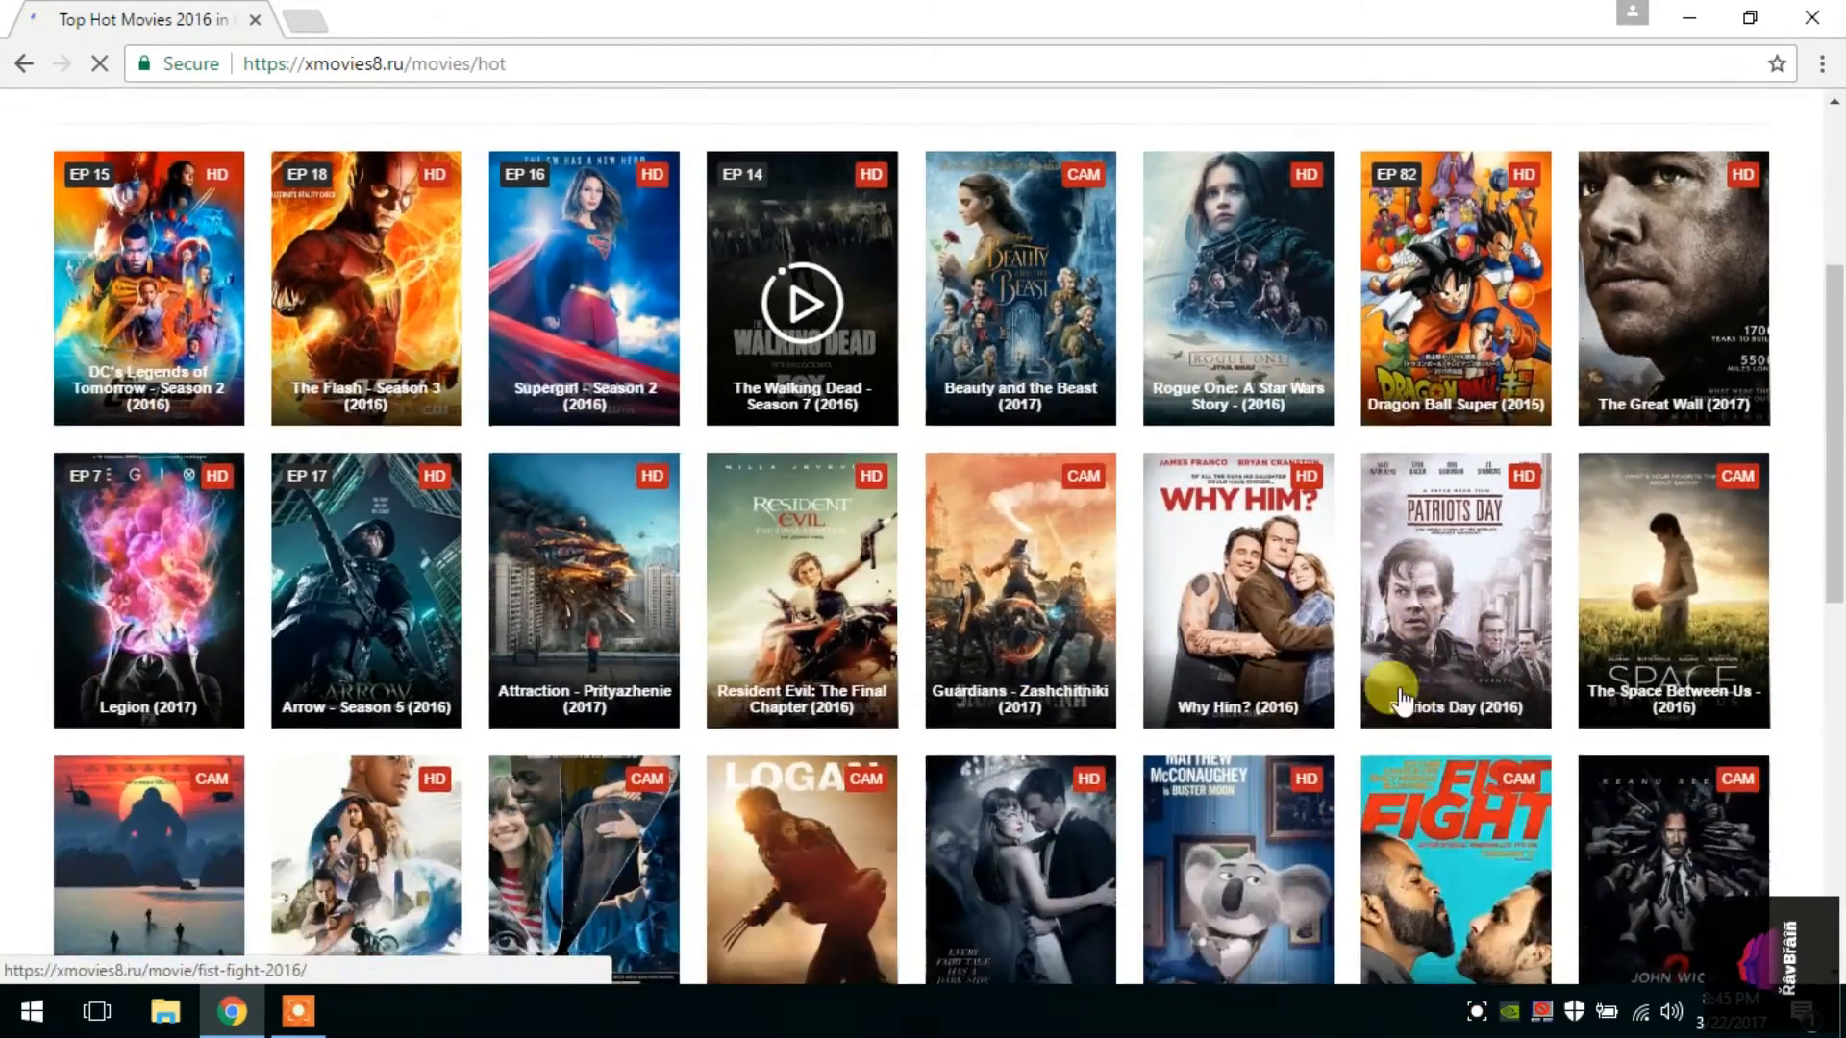
scroll("down", 3)
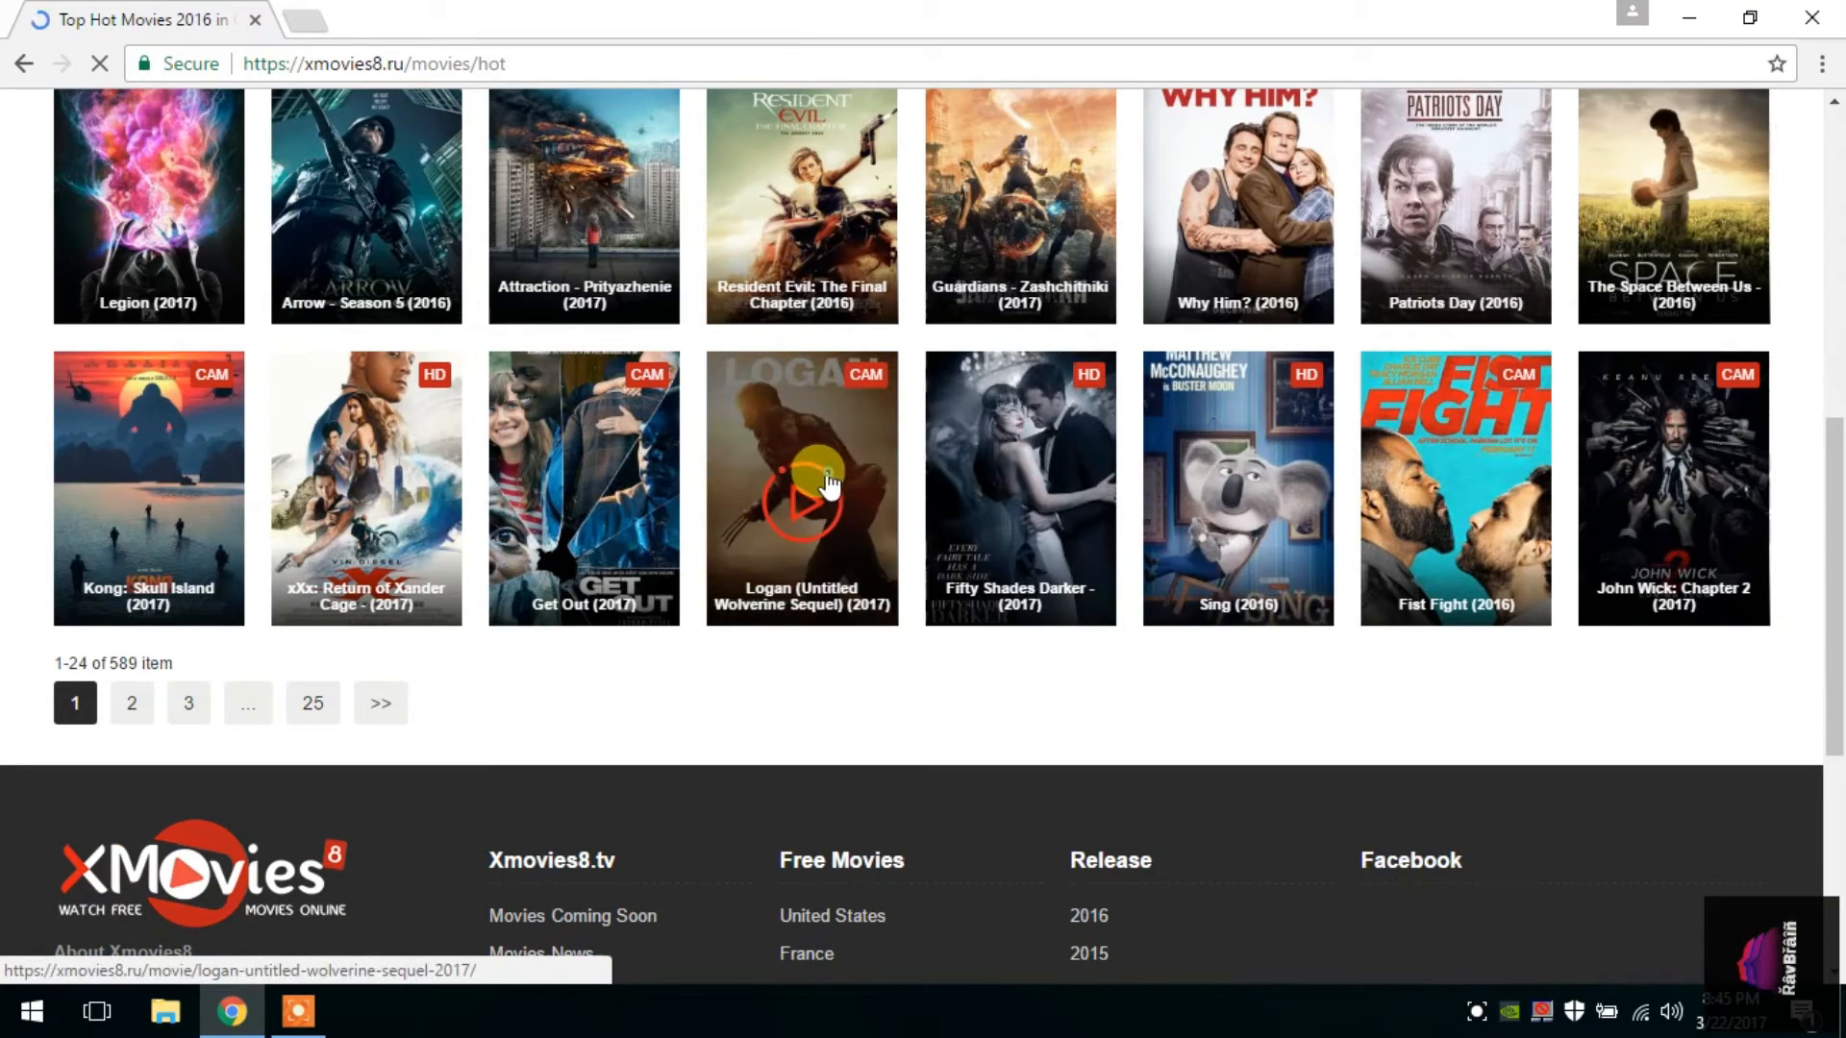
left_click(802, 508)
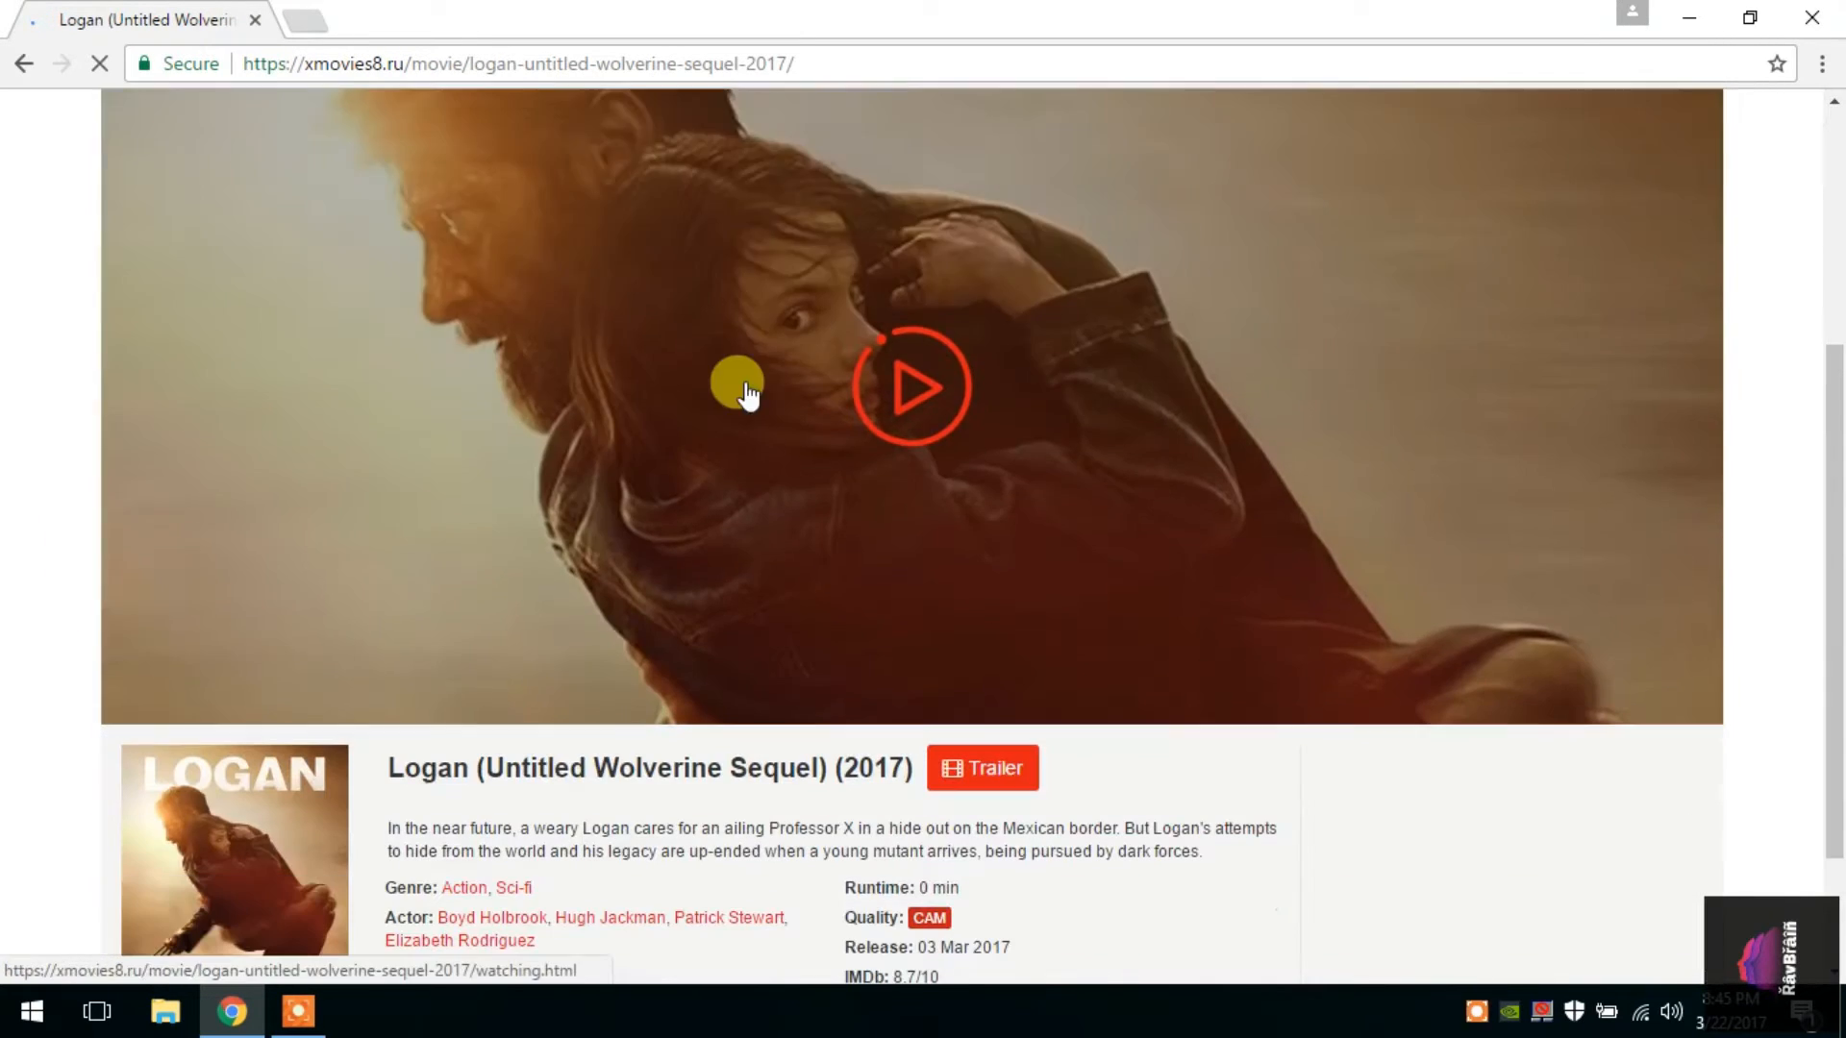
Open the Logan (2017) watching page and start its video player
left_click(916, 408)
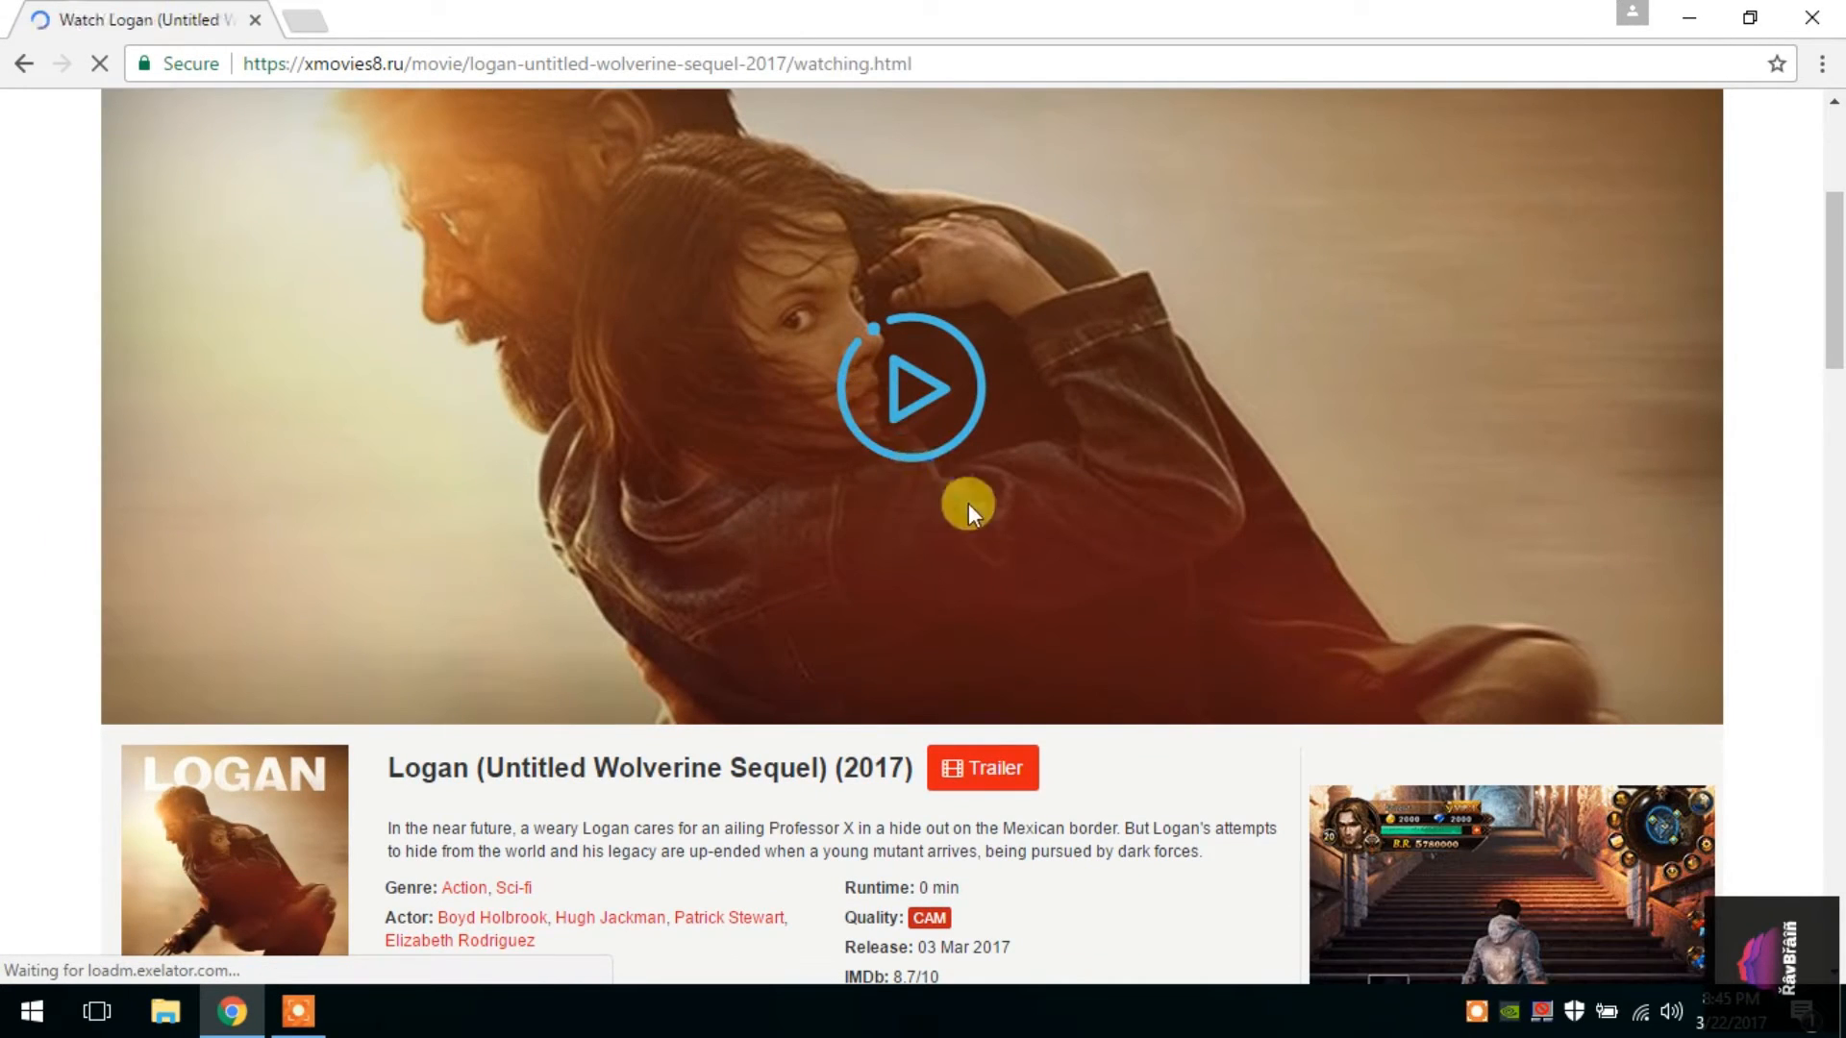
left_click(911, 402)
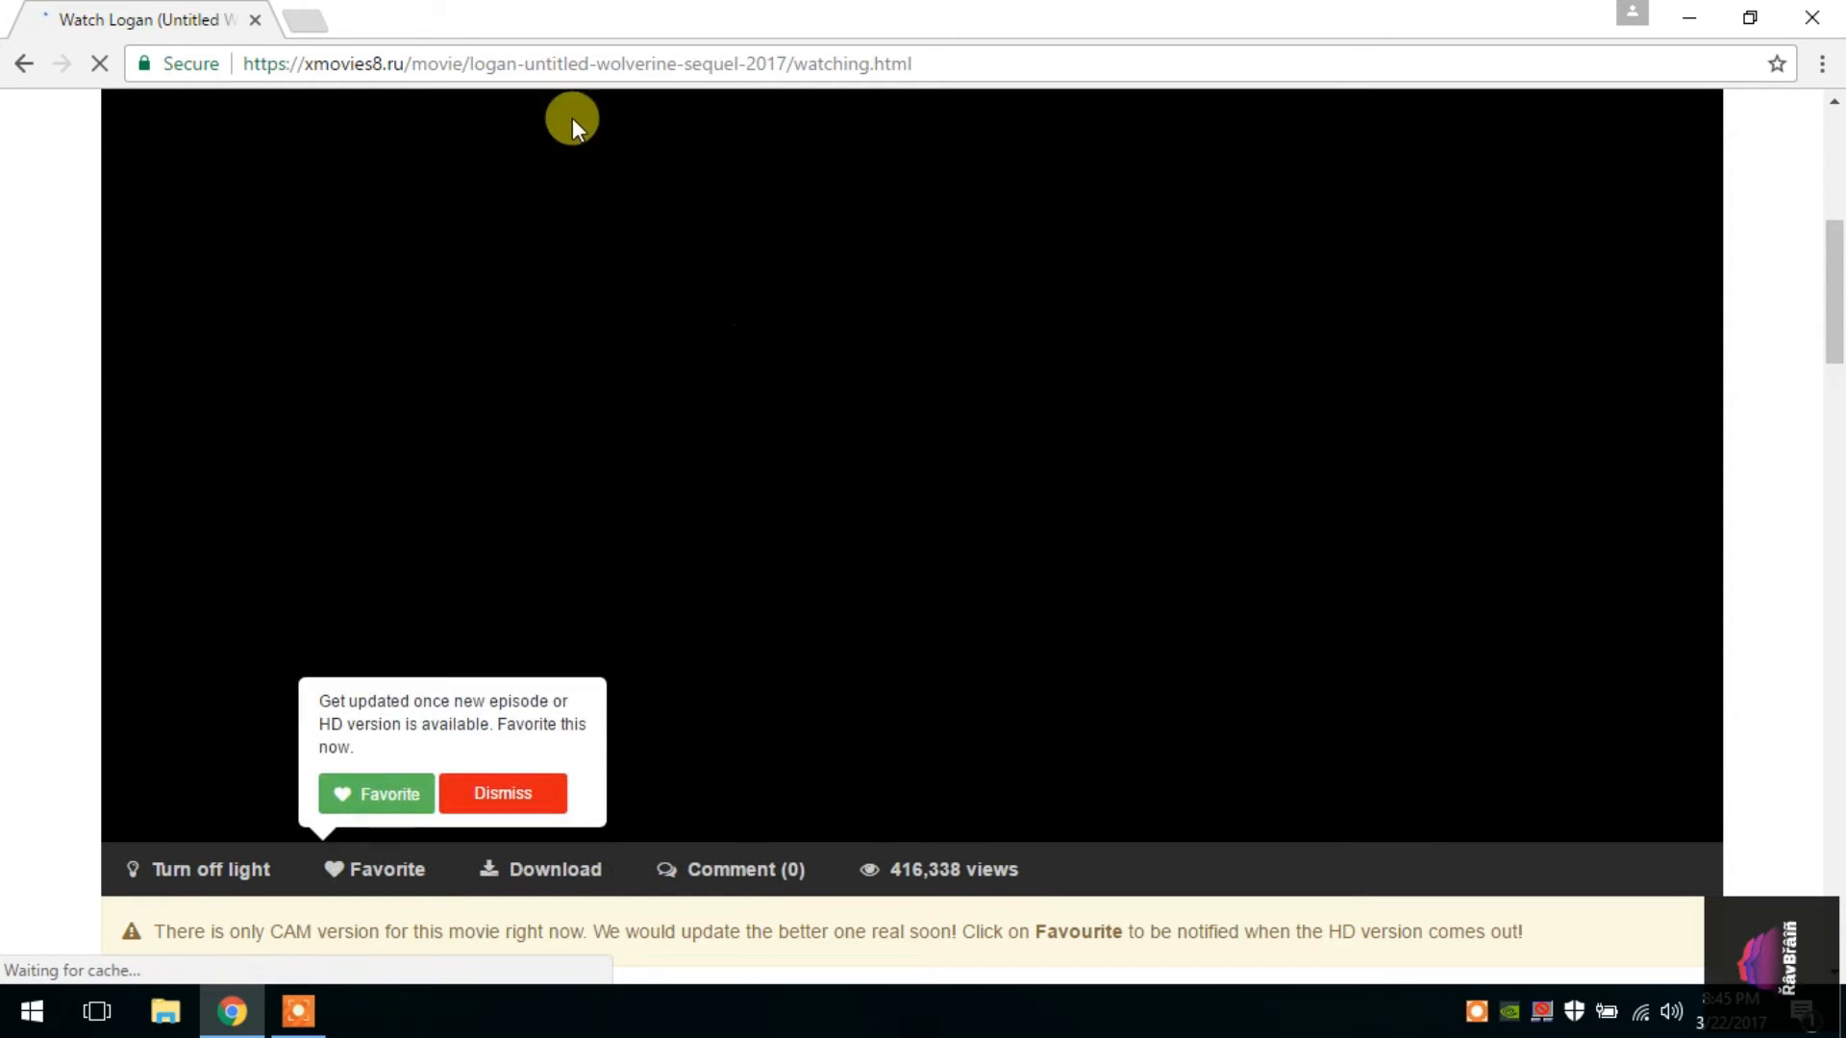
left_click(502, 793)
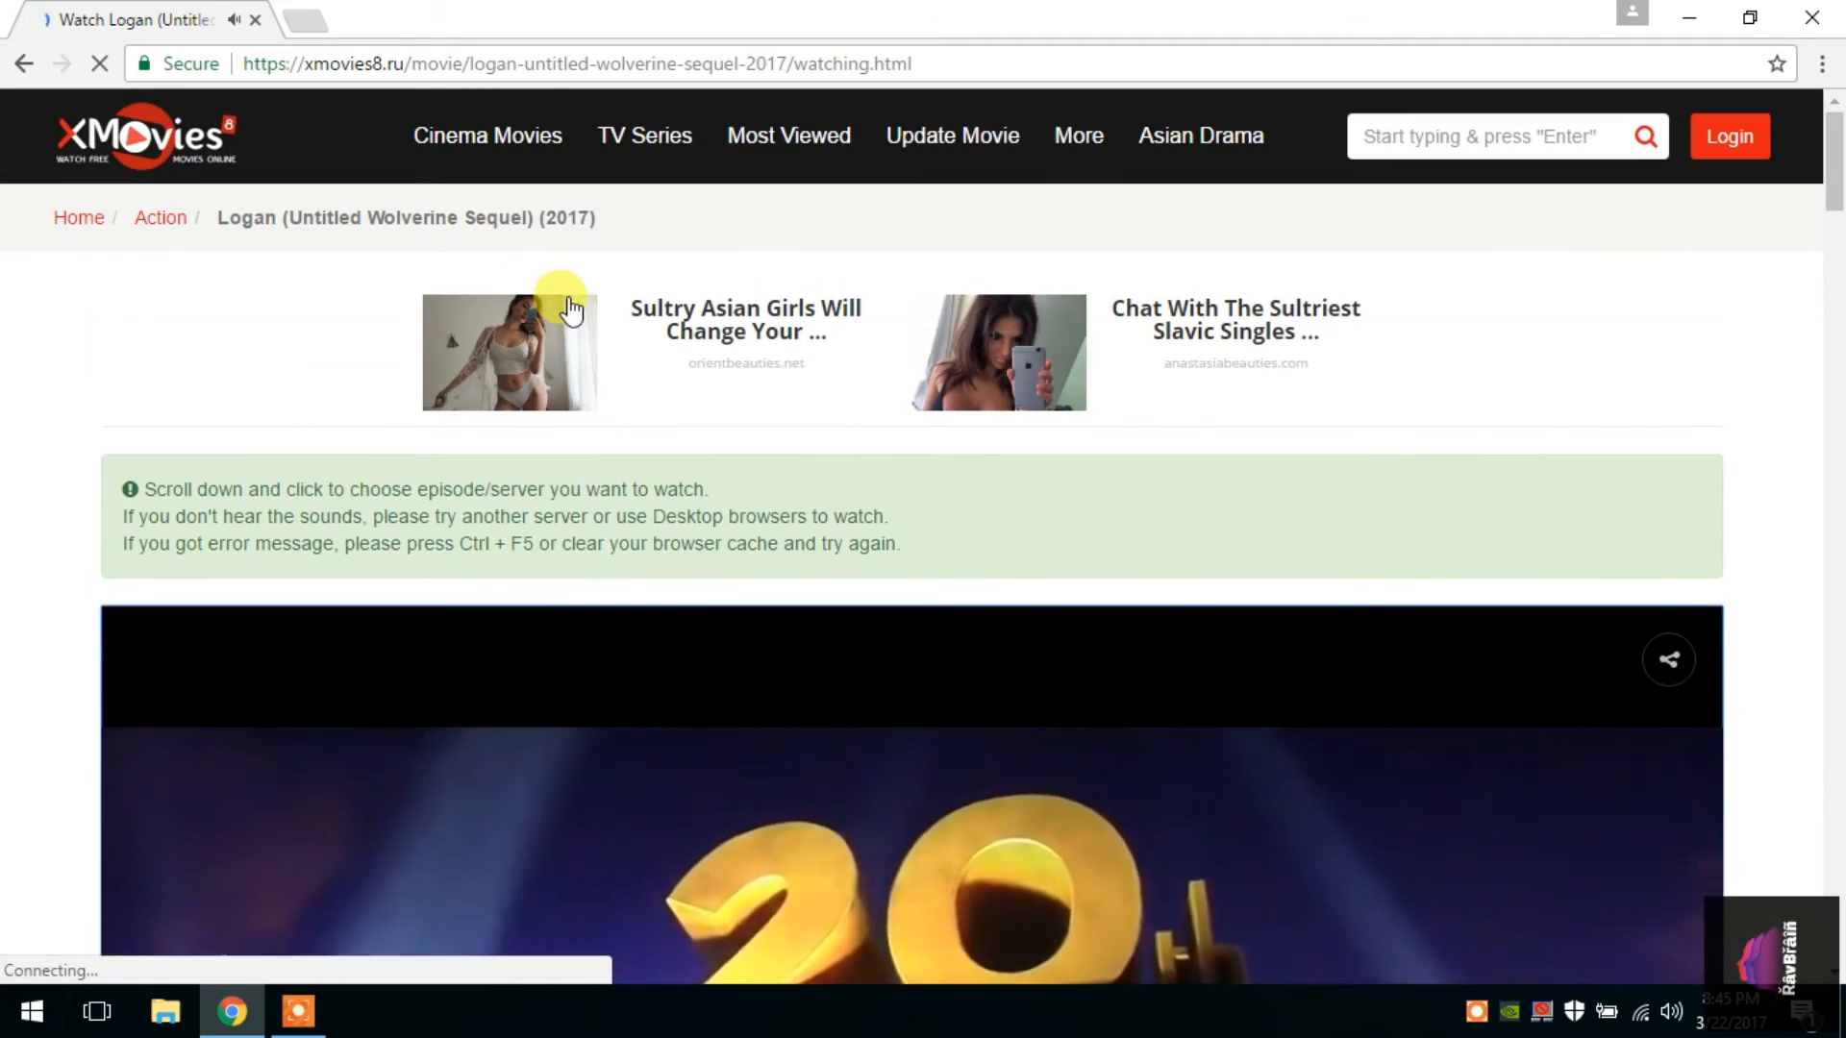
Scroll the Logan page while the movie keeps playing
scroll("down", 3)
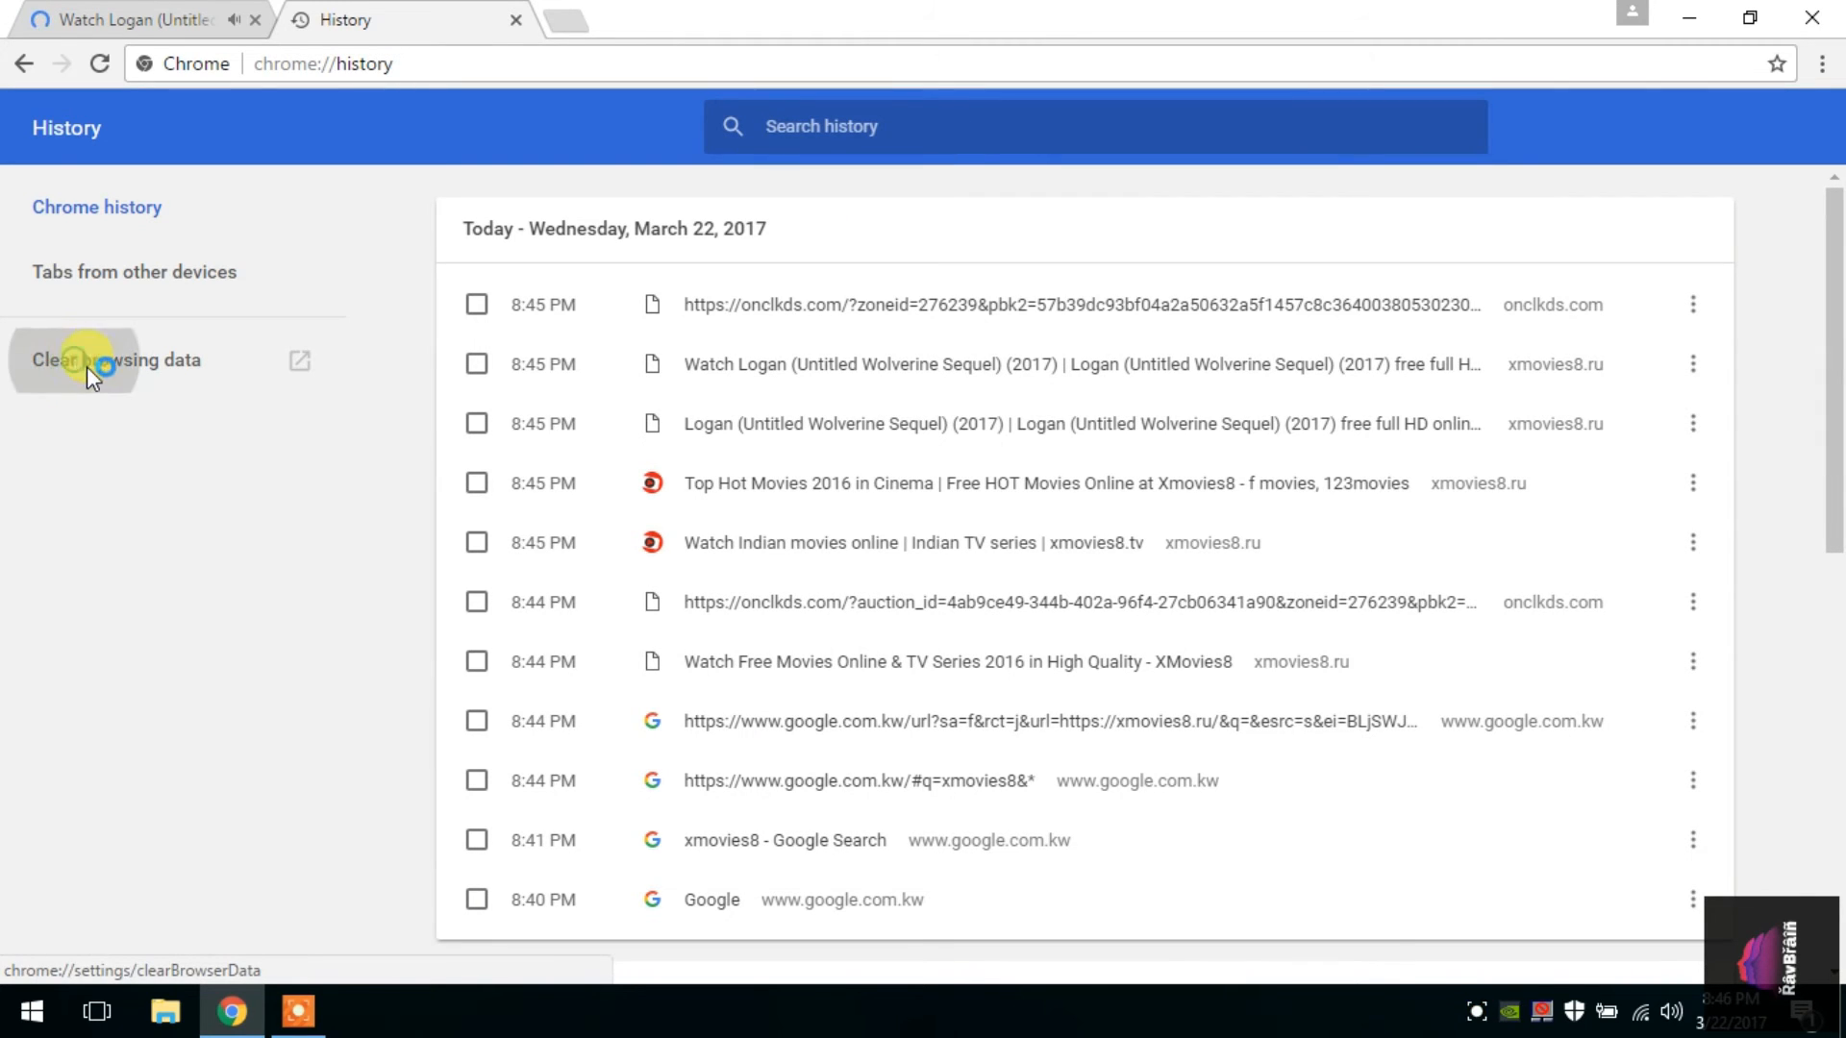
Clear past-hour download history, cookies and cached files via Clear browsing data
left_click(106, 359)
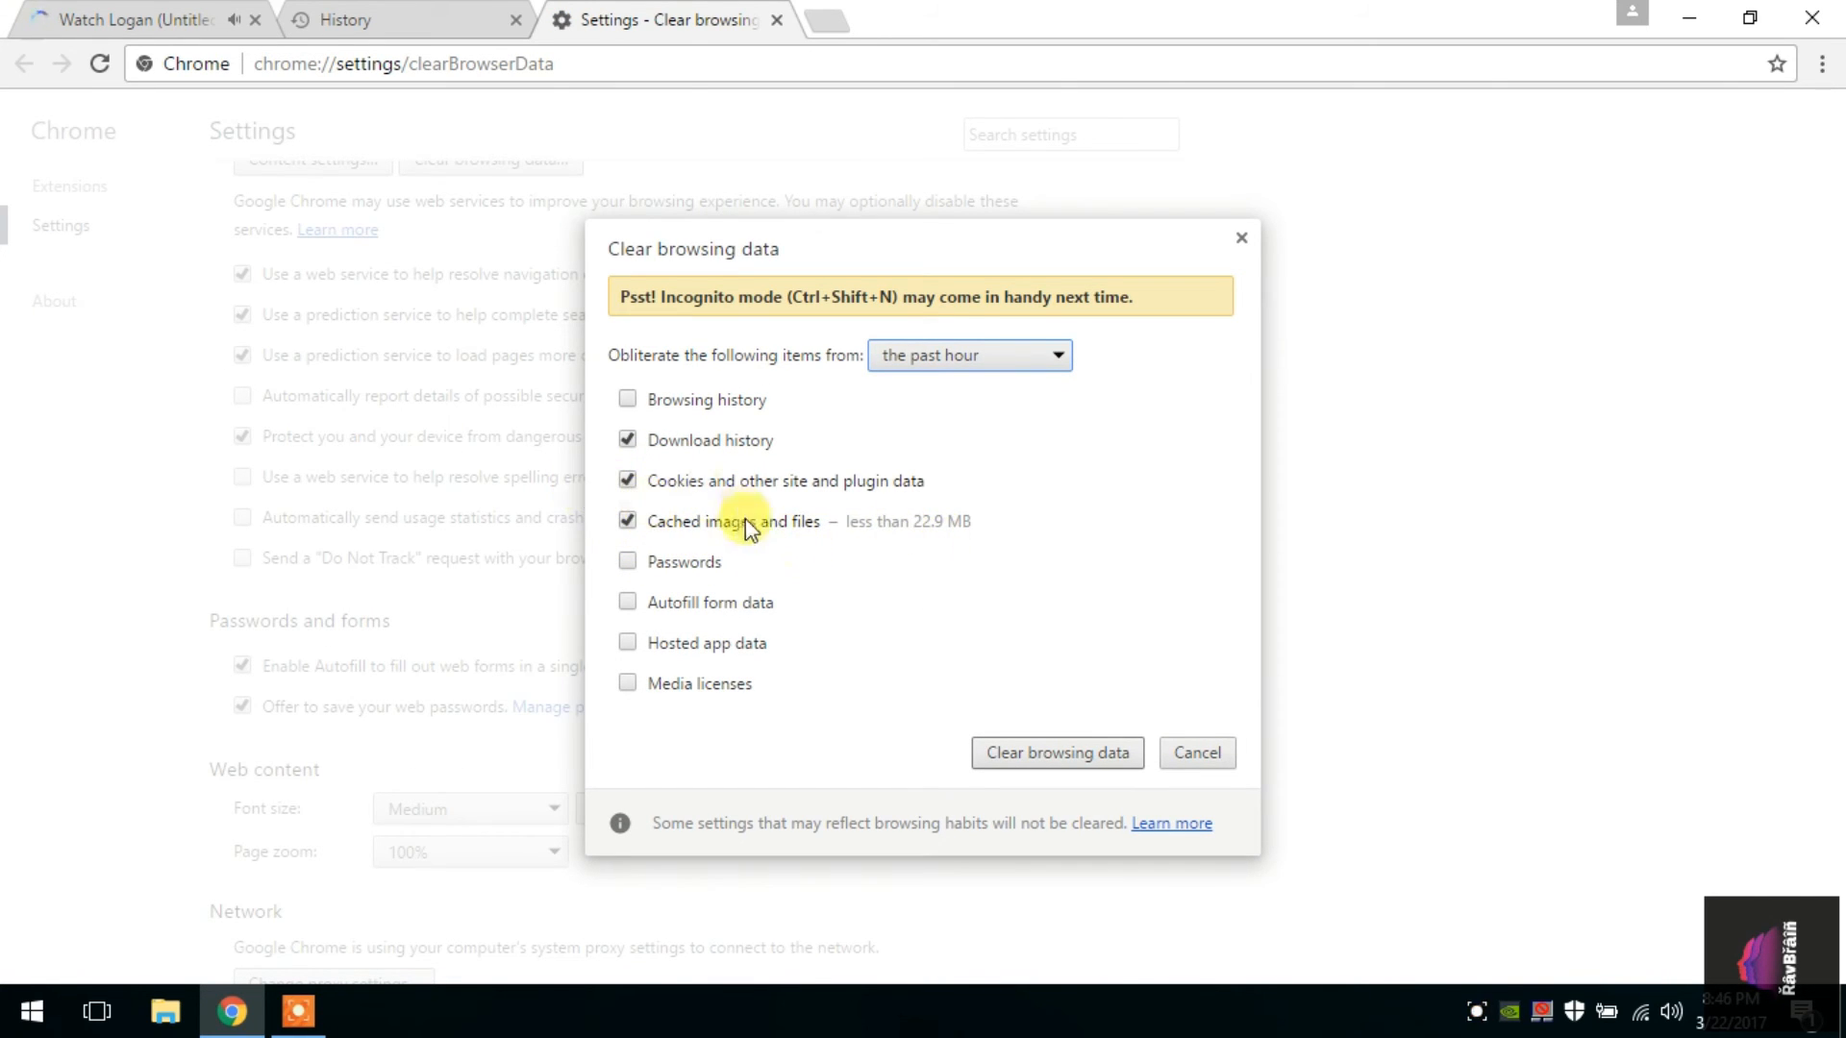
mouse_move(1281, 869)
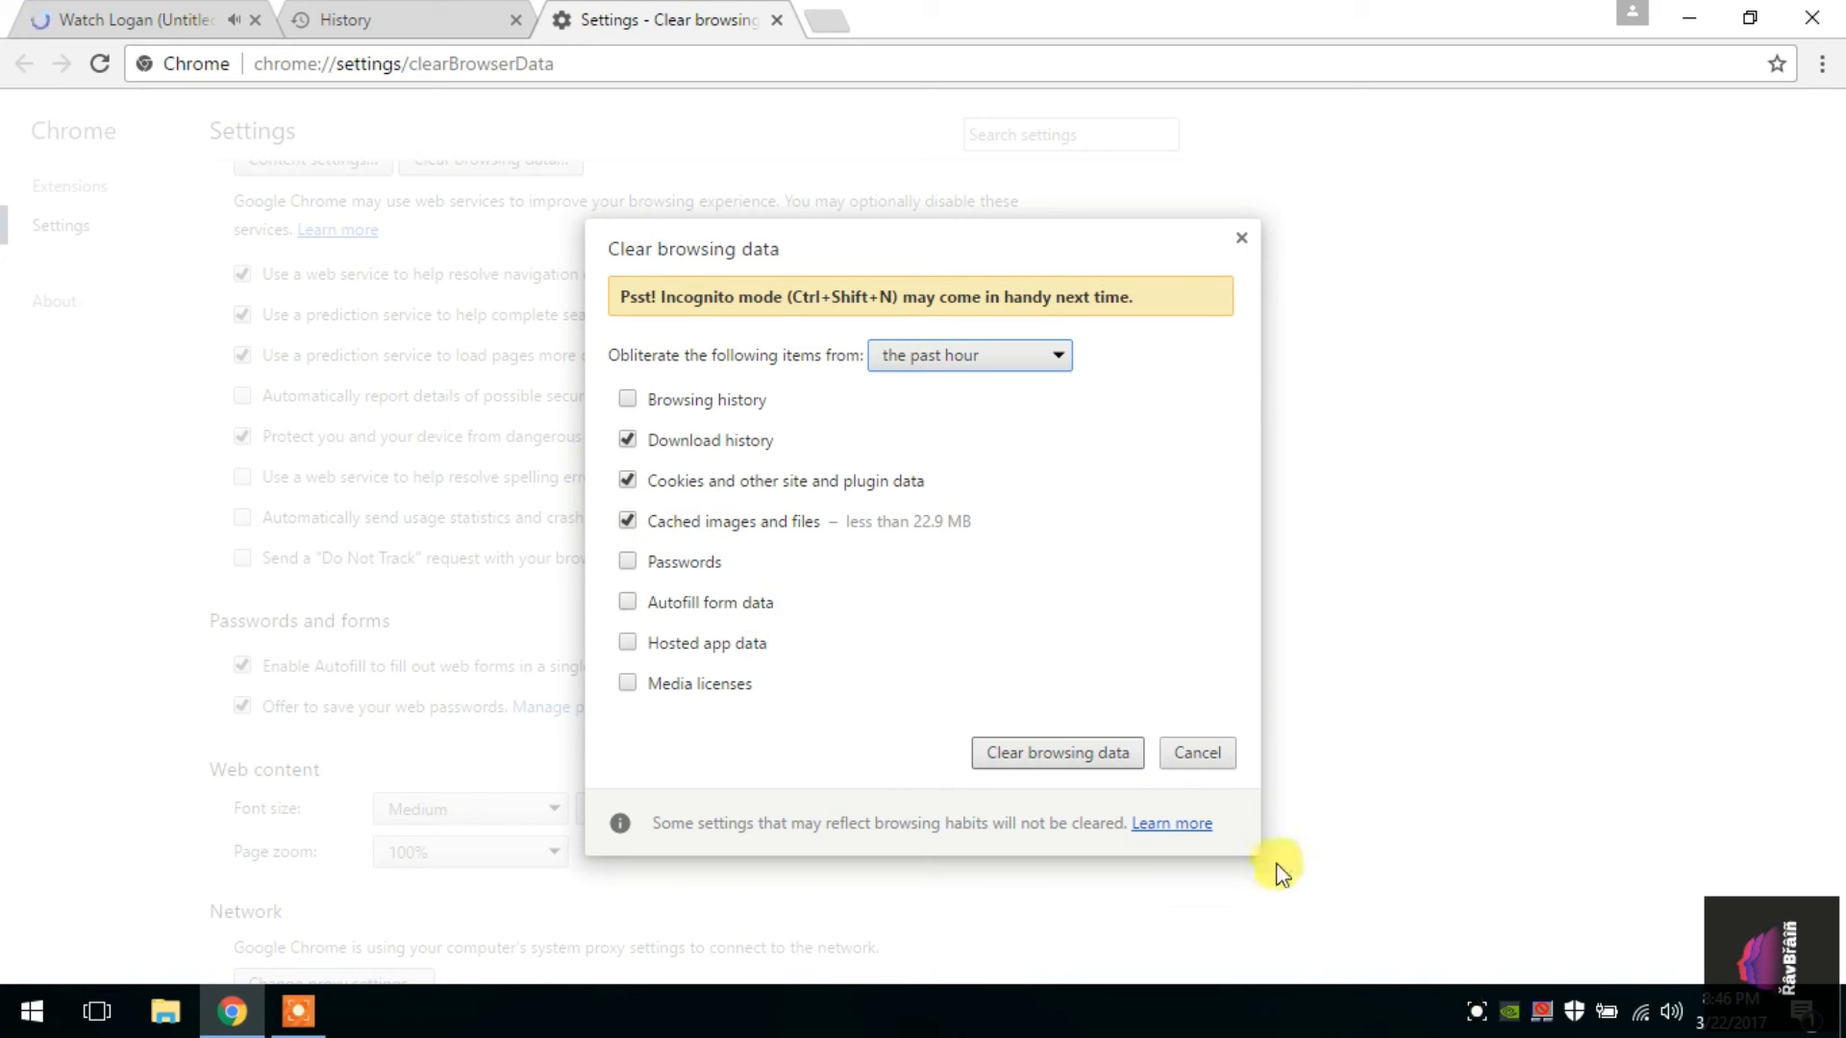
left_click(1196, 752)
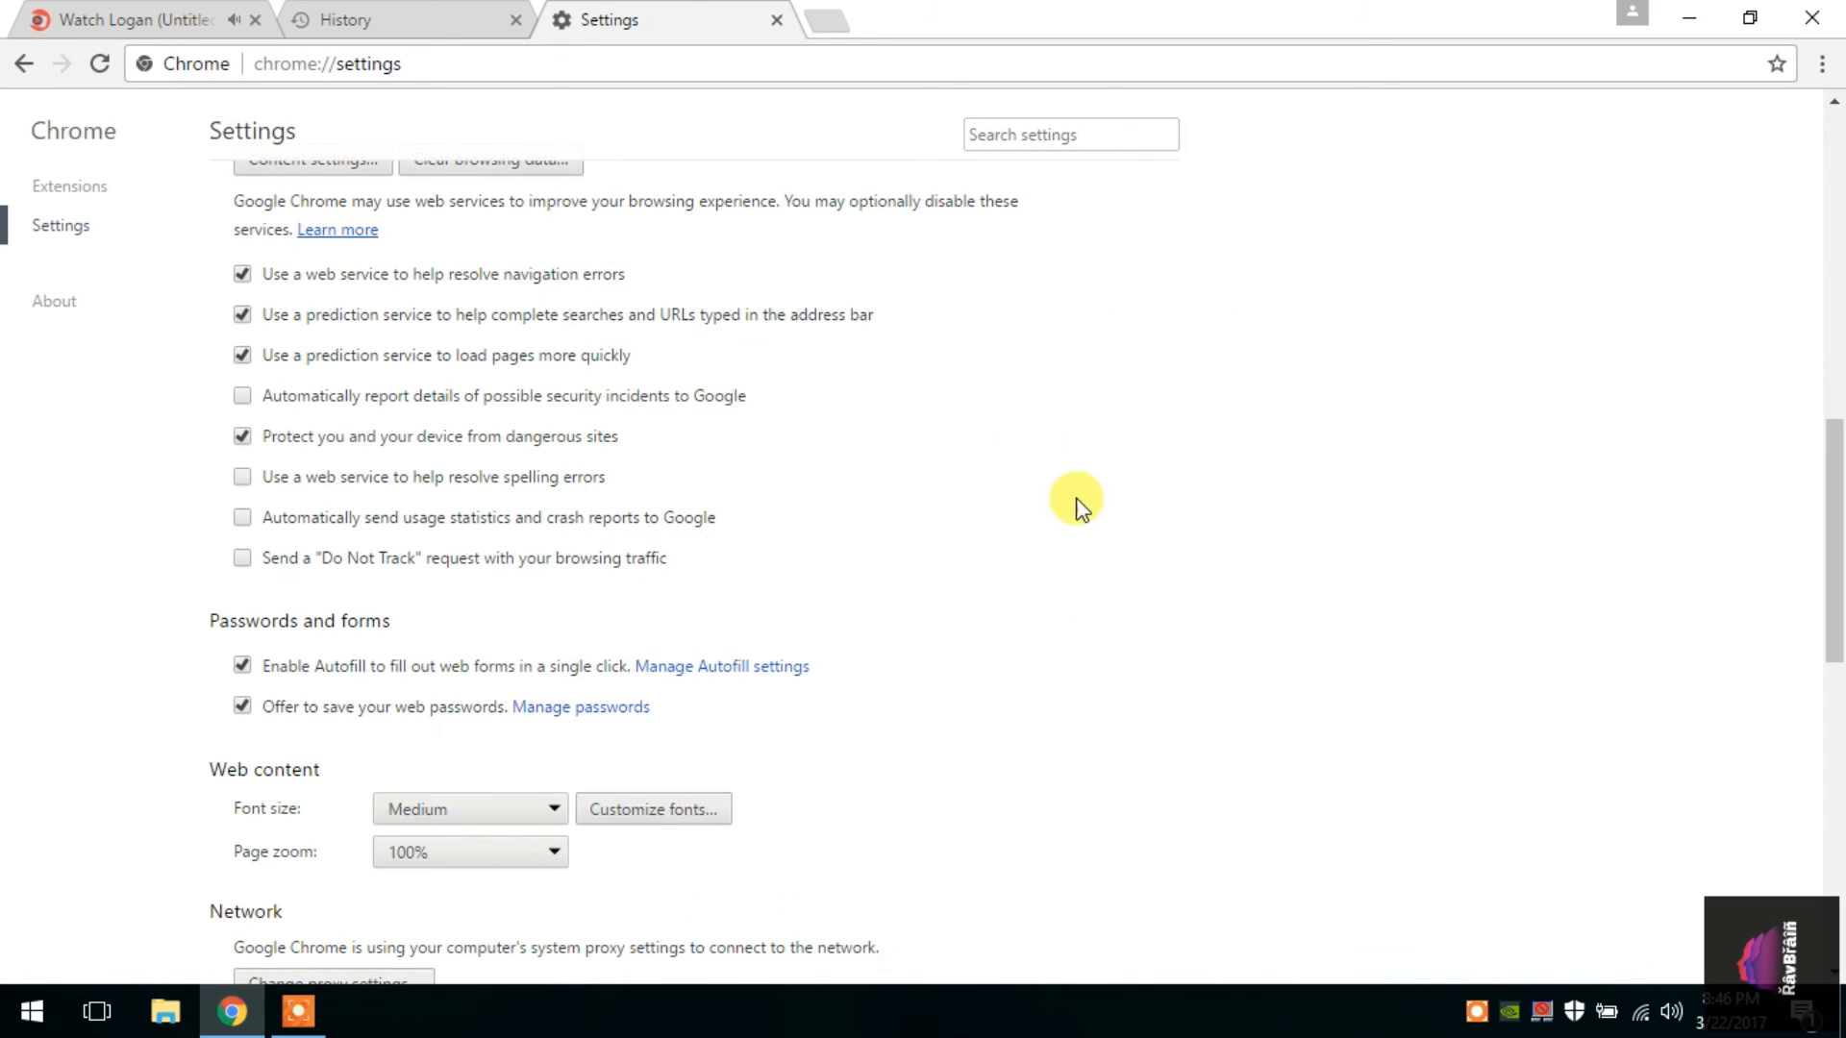